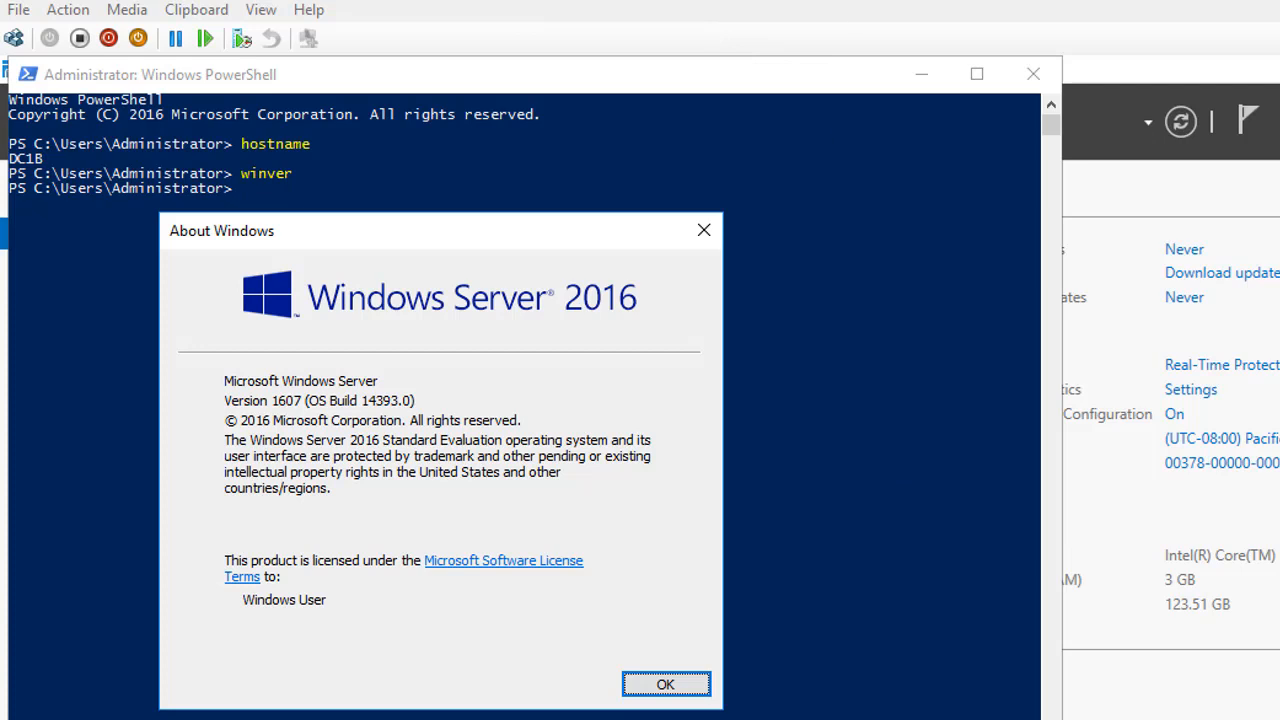
Bring up the physical host LMSNY's PowerShell session beside the DC18 guest window
click(664, 684)
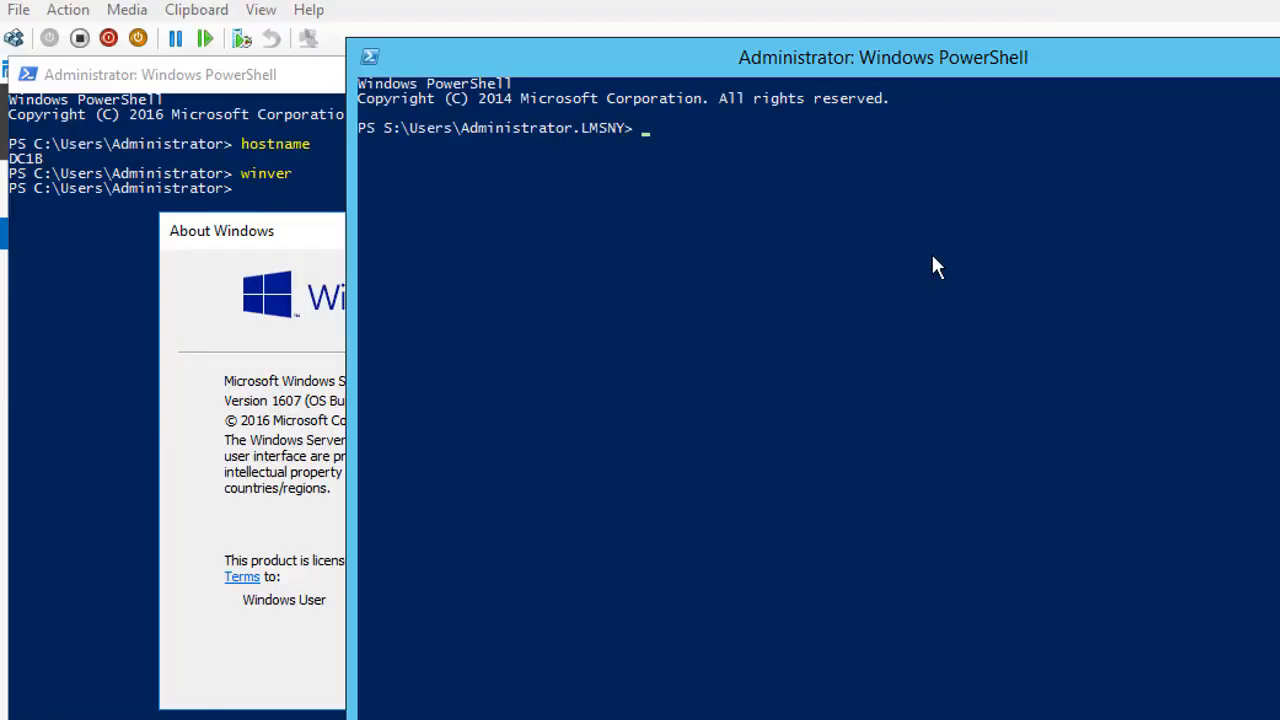
Run hostname to confirm the host is LMSNY, then begin launching Control Panel
text(Hostname)
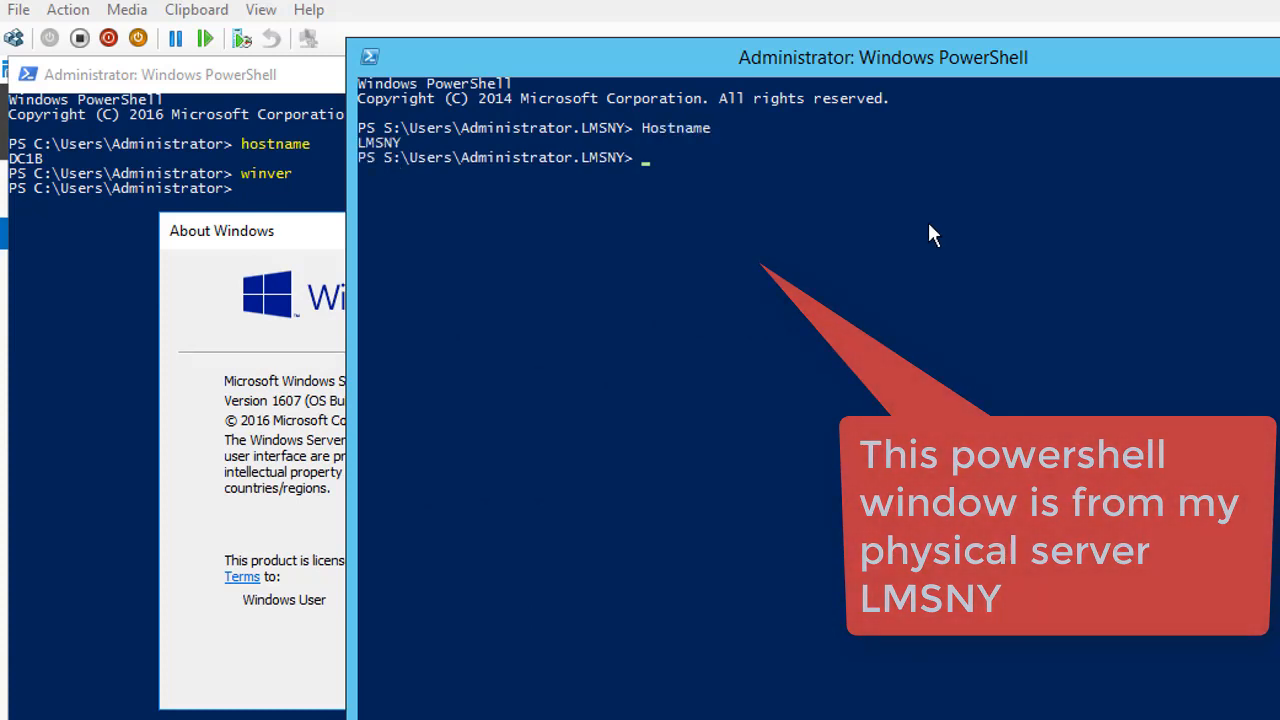
mouse_move(760, 168)
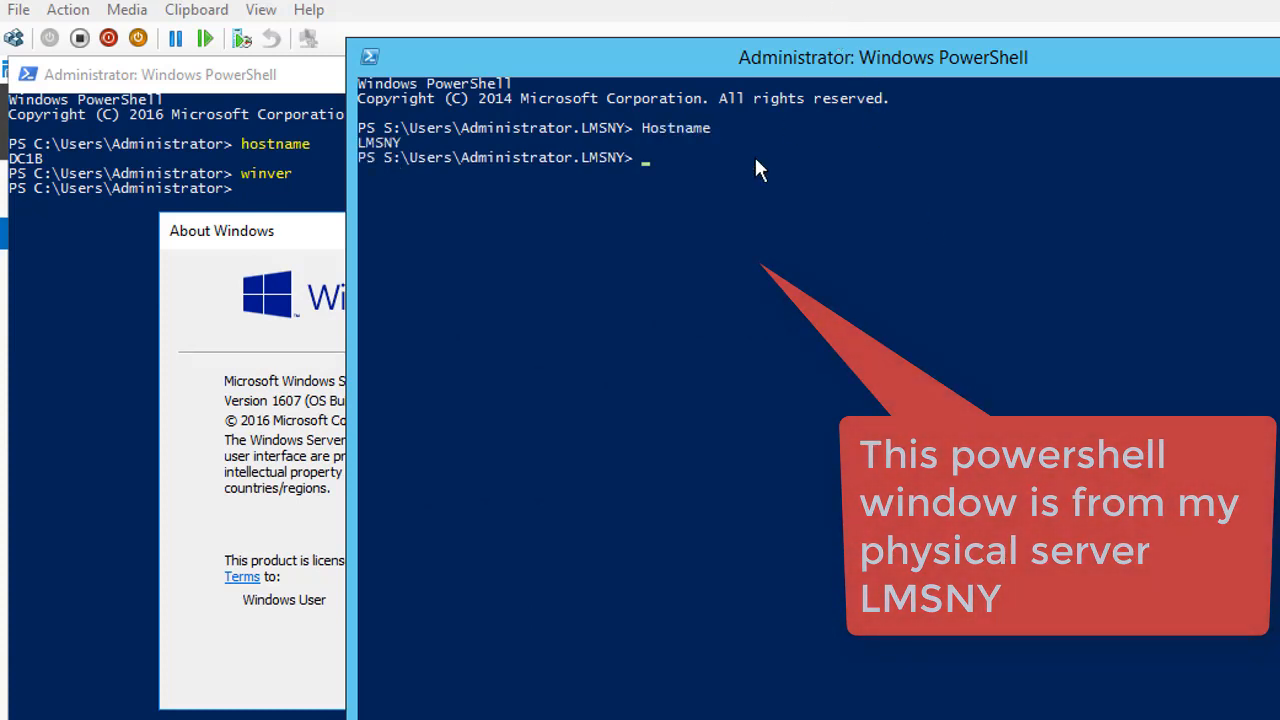
mouse_move(736, 424)
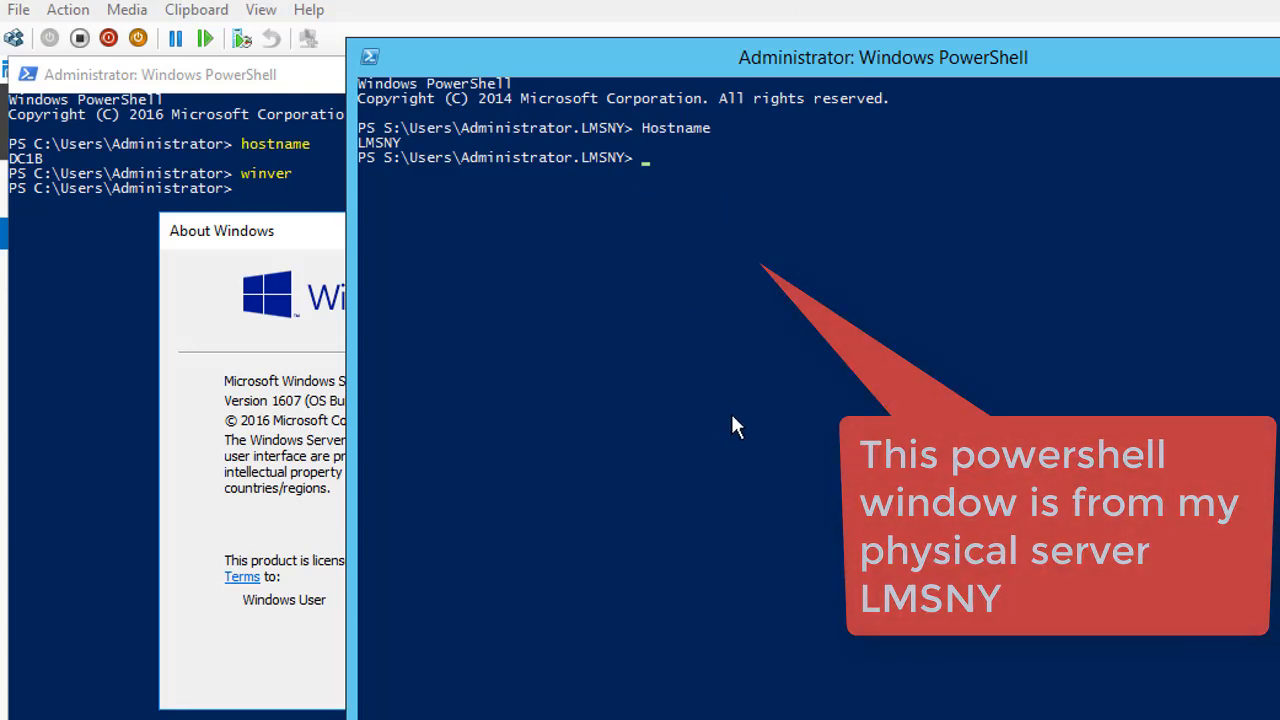
text(contro)
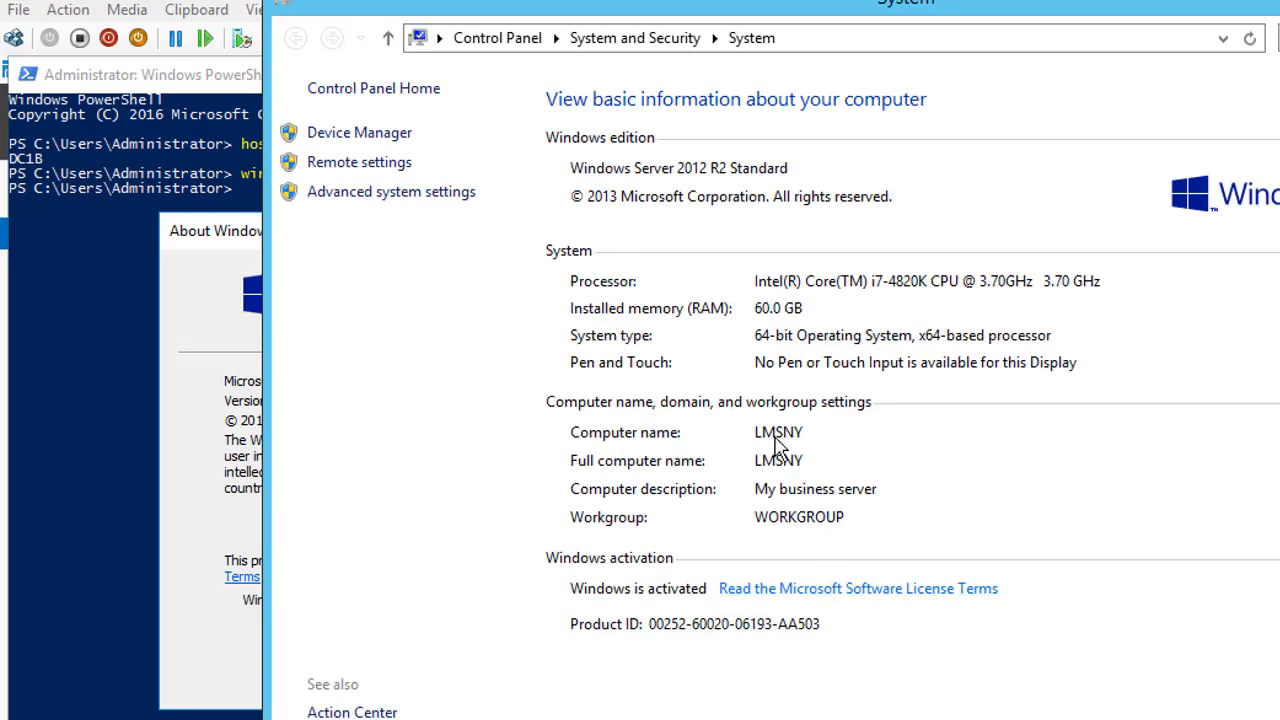
mouse_move(876, 556)
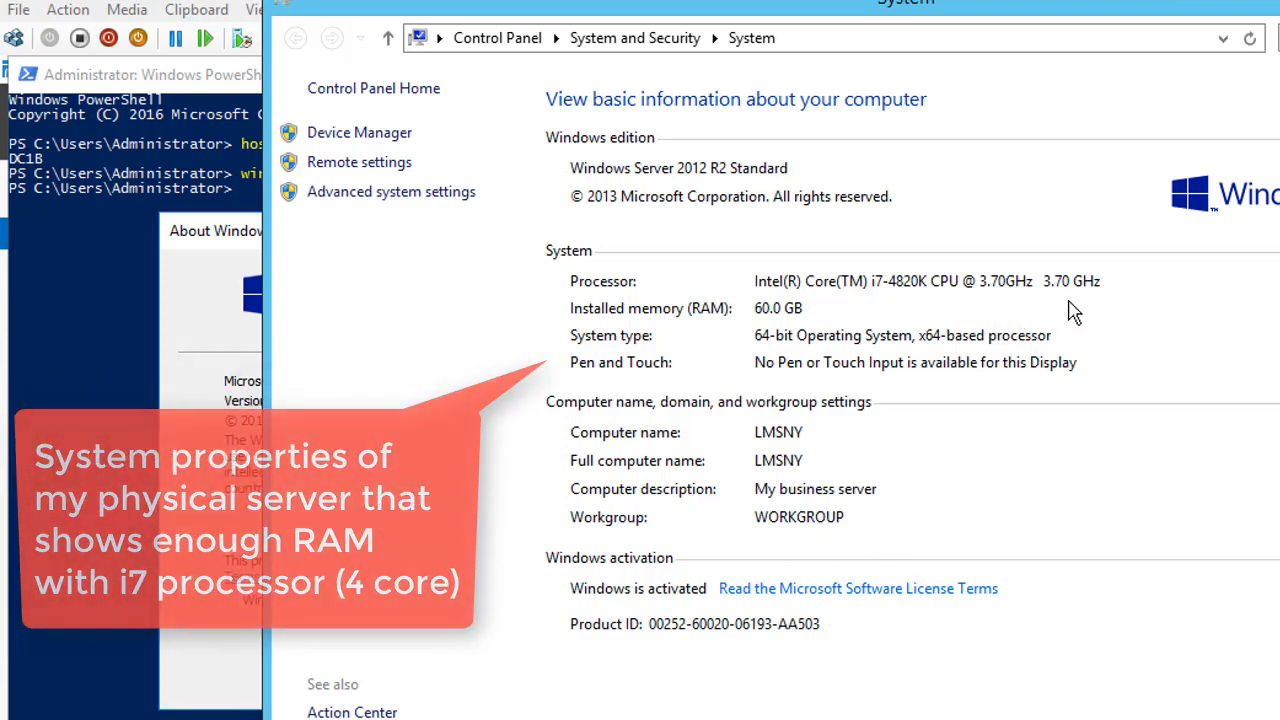
mouse_move(948, 304)
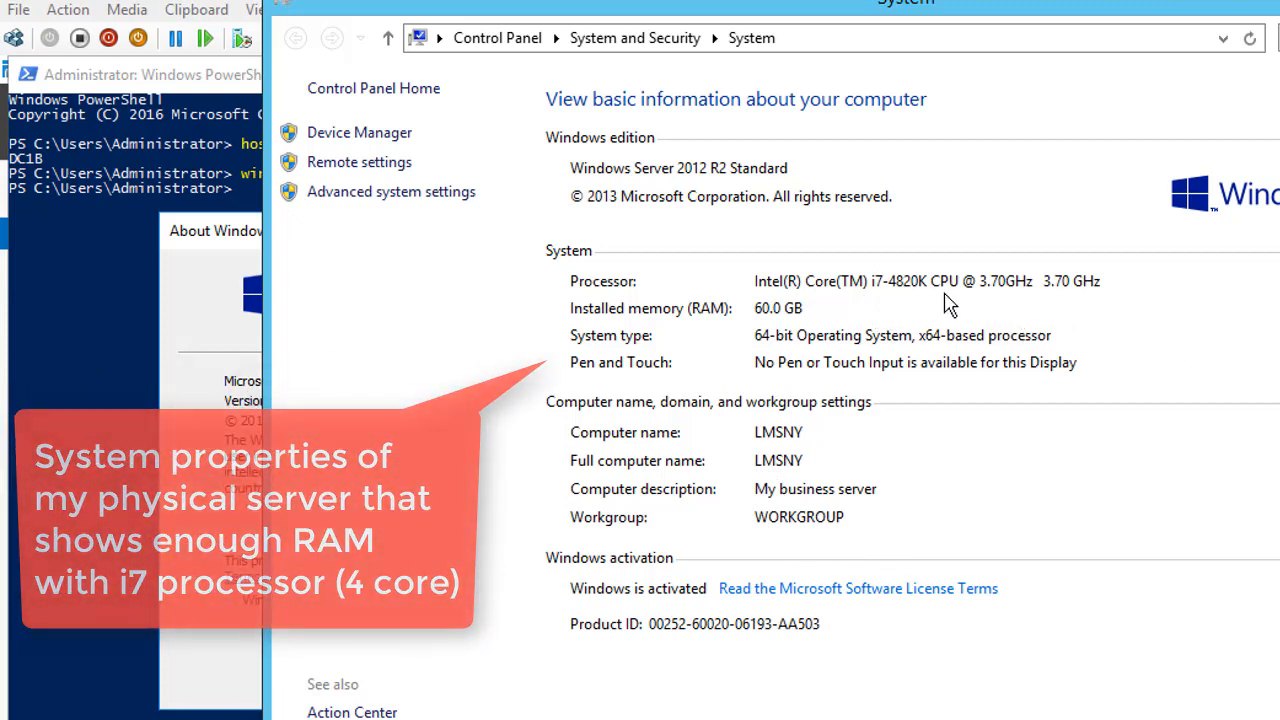
mouse_move(756, 332)
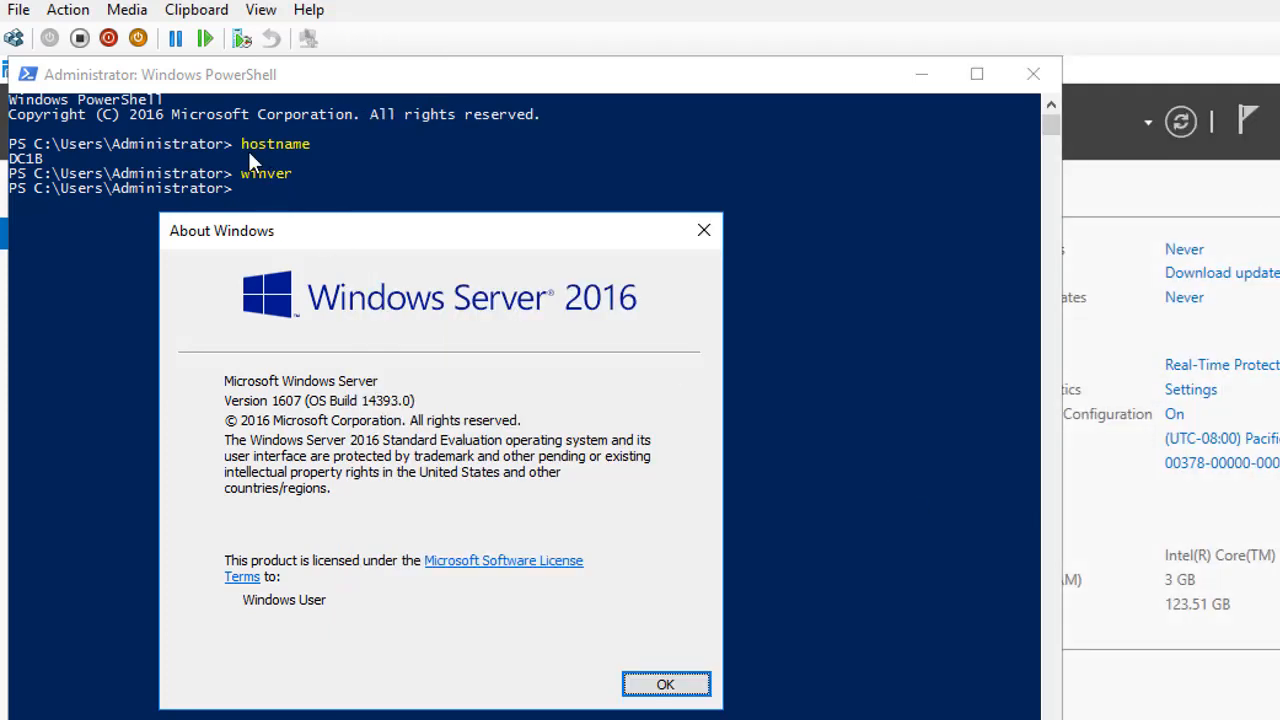
mouse_move(296, 200)
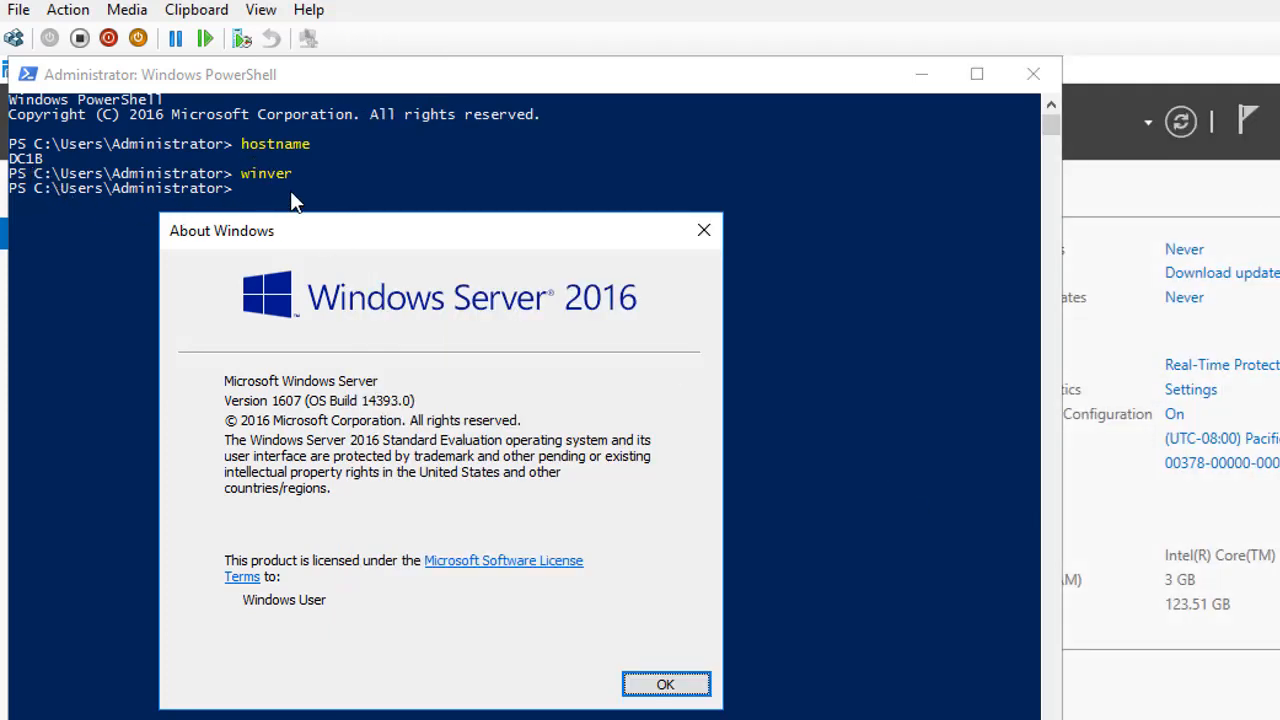
mouse_move(624, 316)
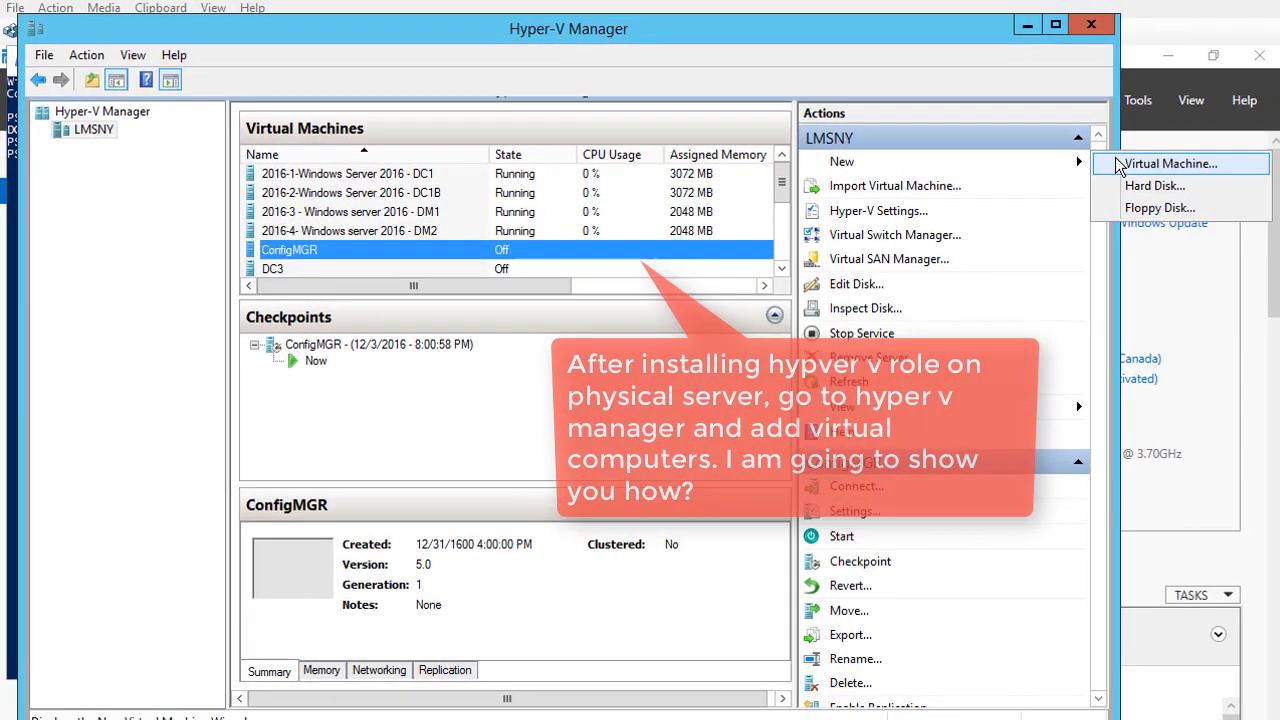
Start a new virtual machine keeping the default name, location, Generation 1 and startup memory
click(1170, 164)
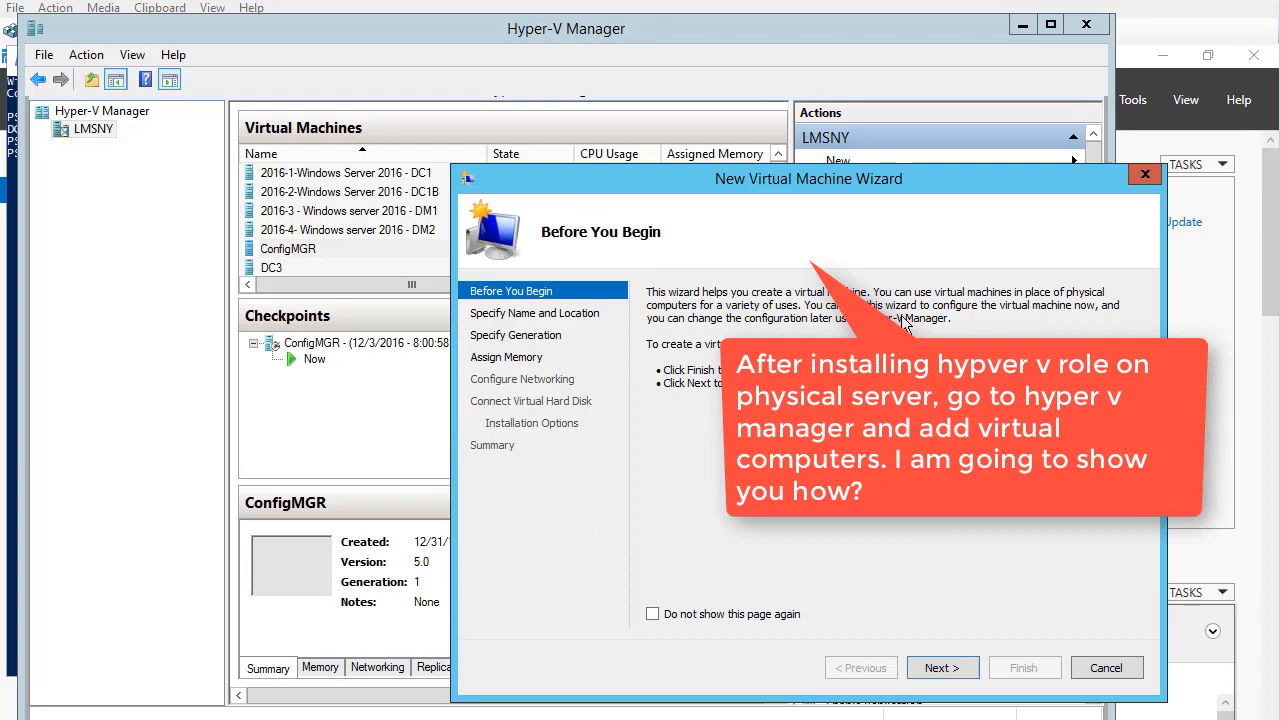
click(940, 668)
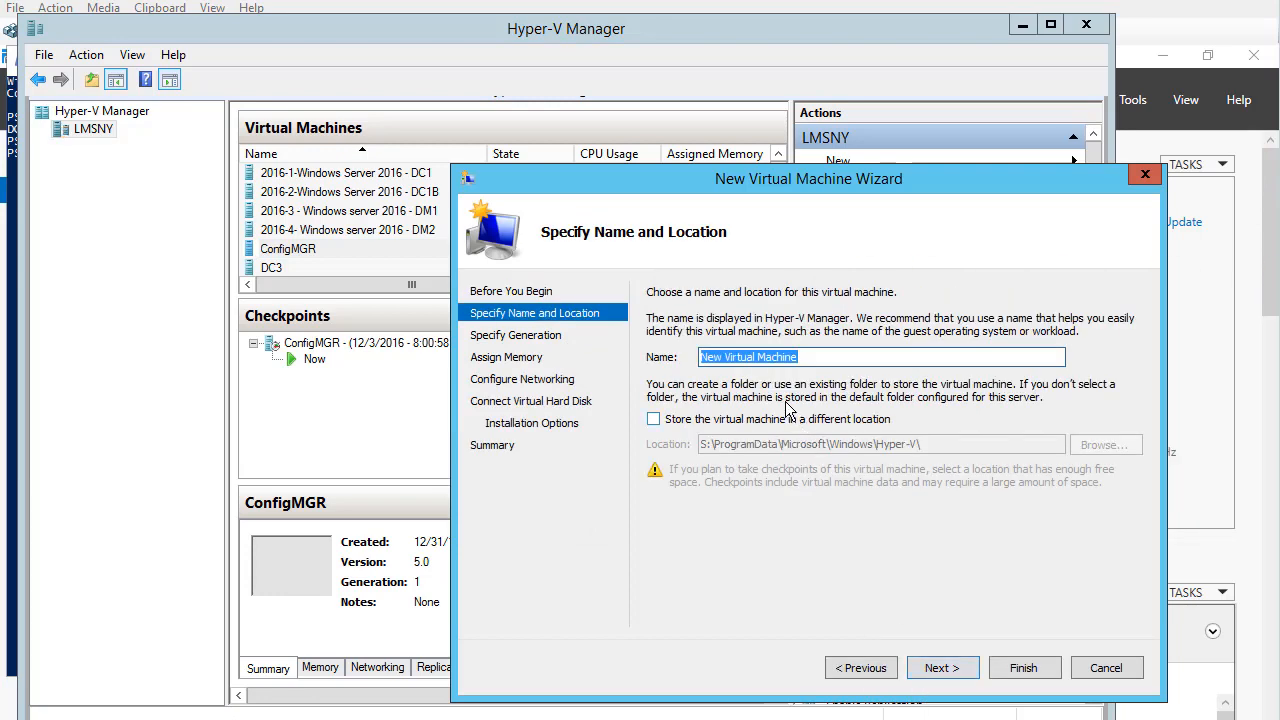
click(940, 668)
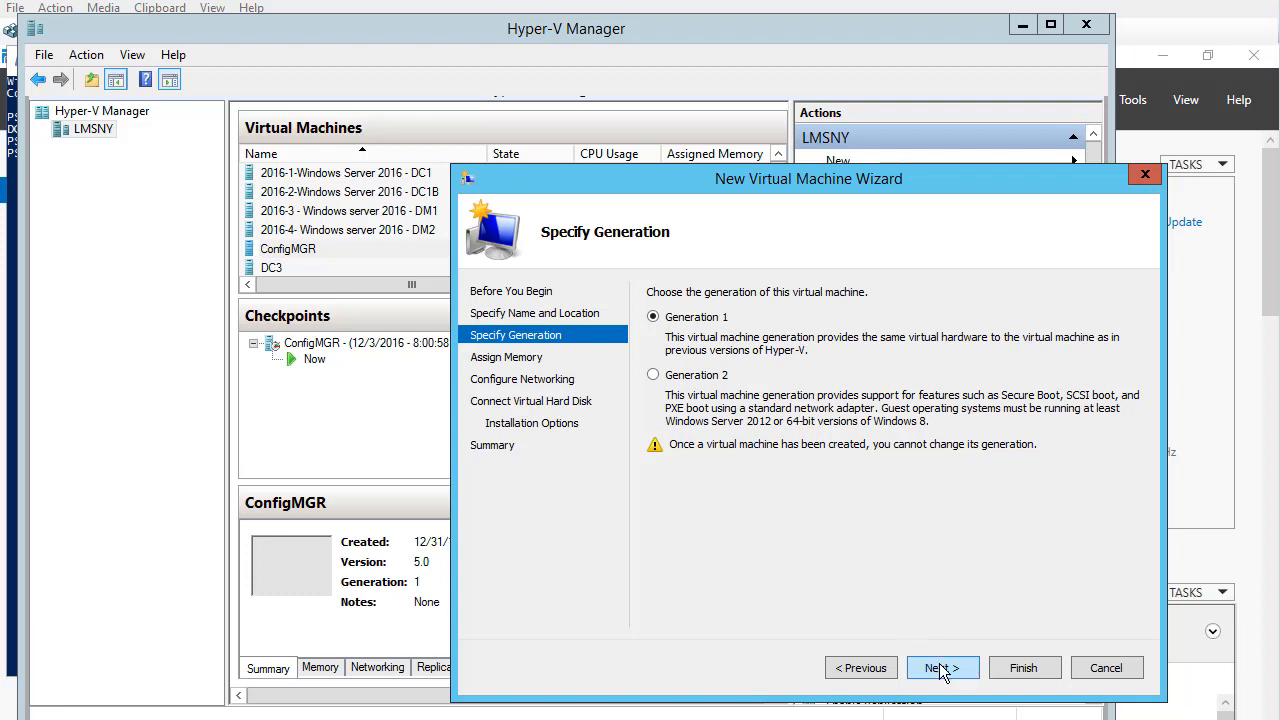
click(940, 668)
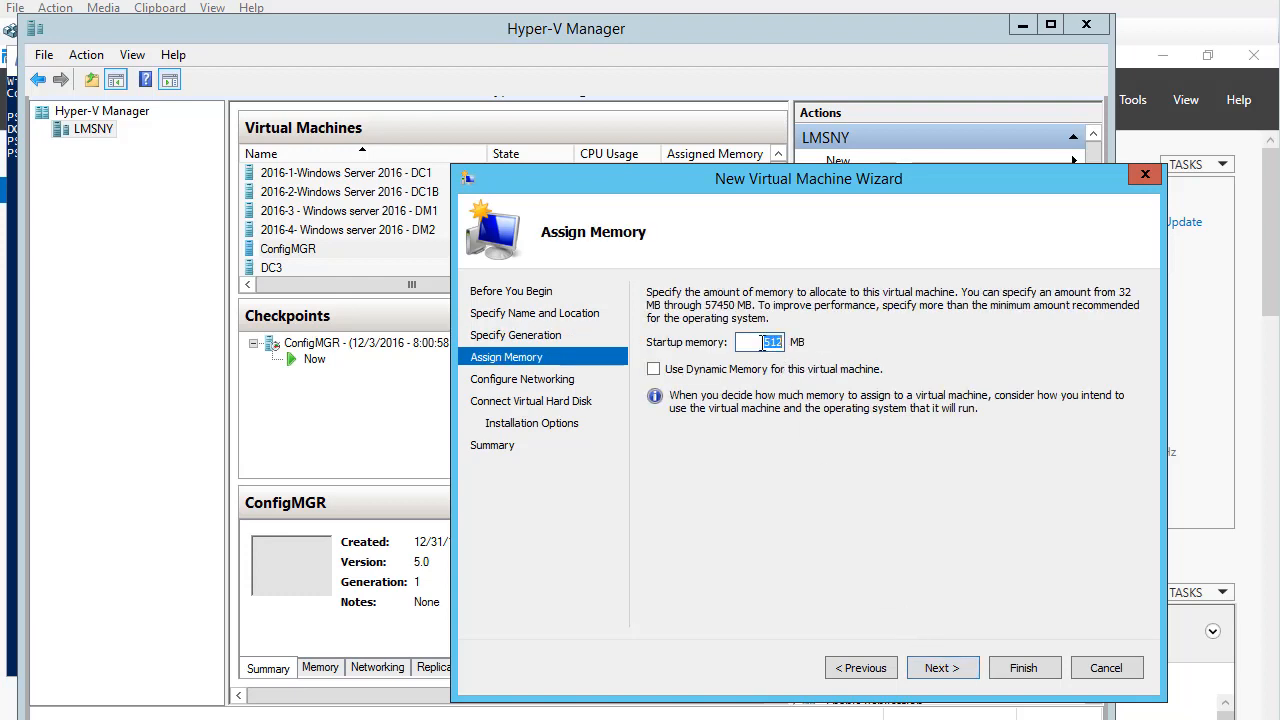
click(940, 668)
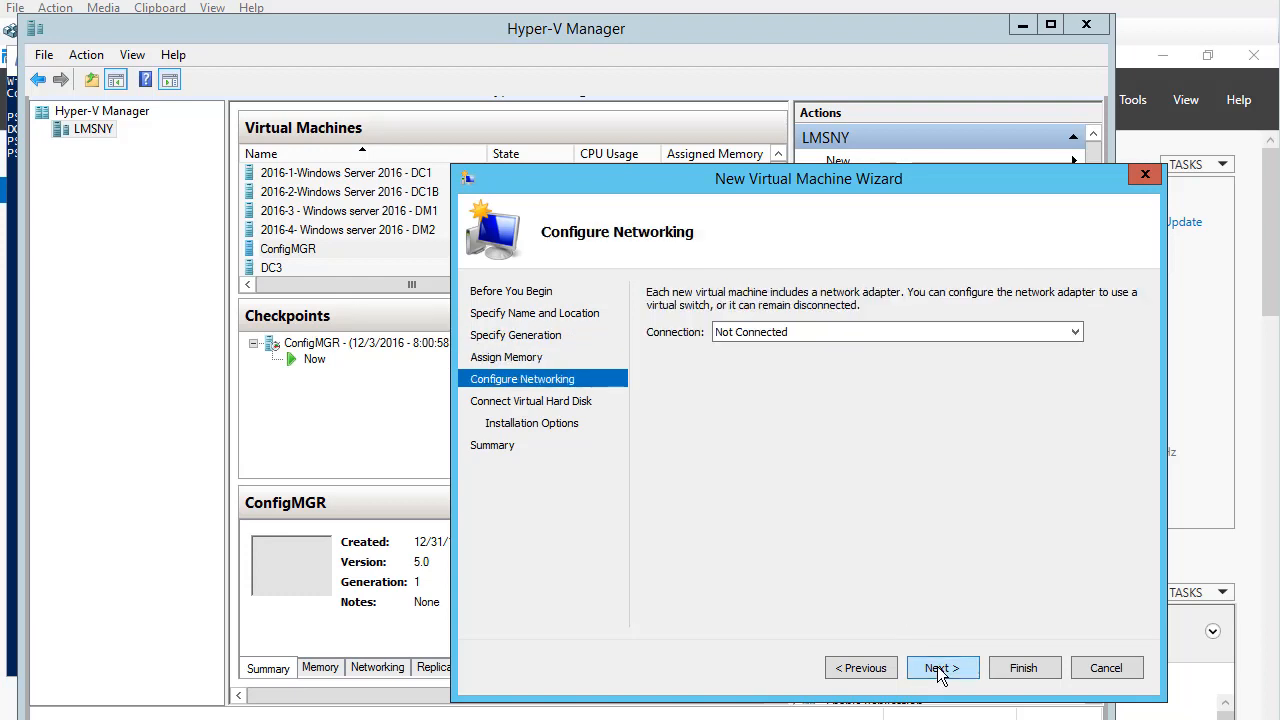
Connect the network adapter to the Realtek PCIe GBE Family Controller #3 virtual switch and continue
click(1074, 332)
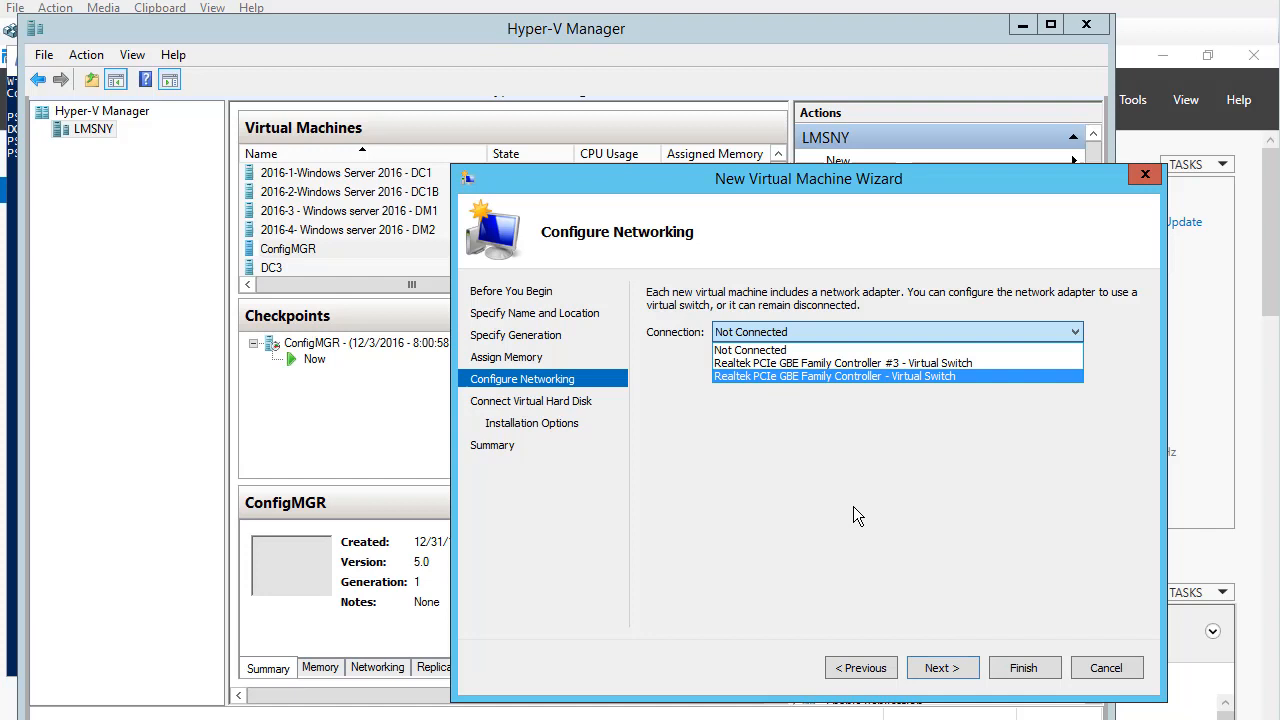
click(844, 362)
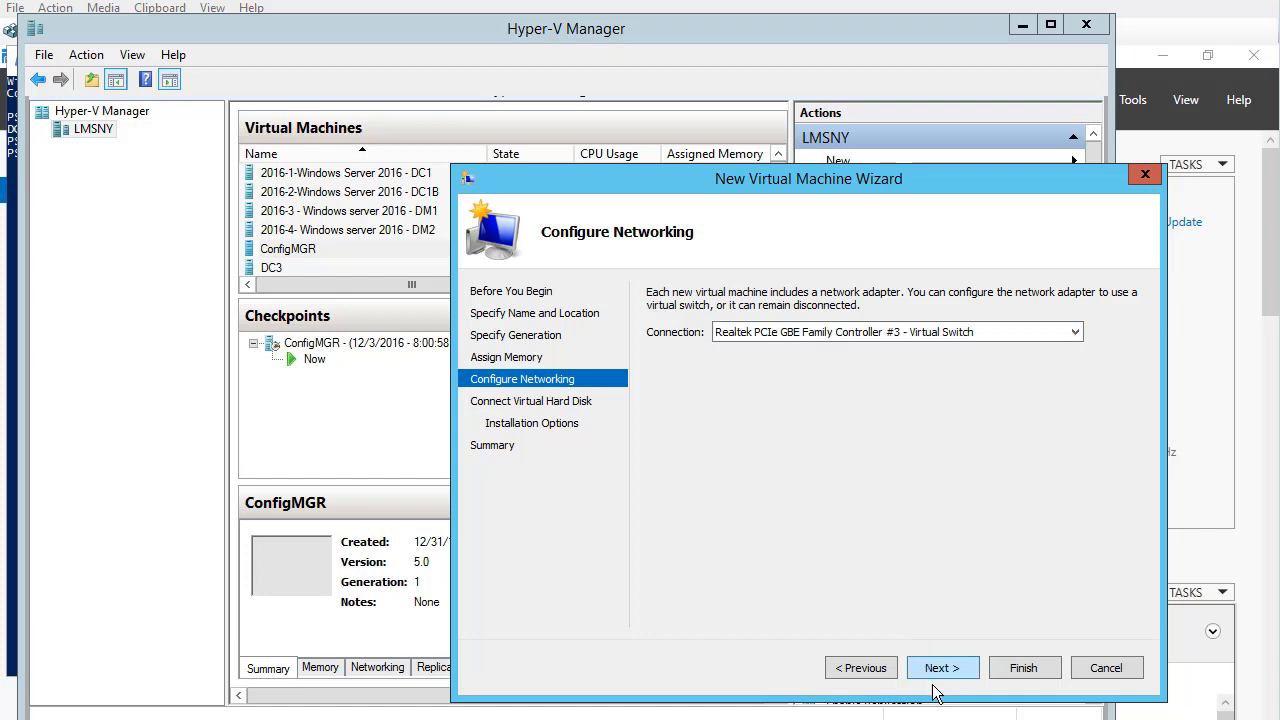
click(940, 668)
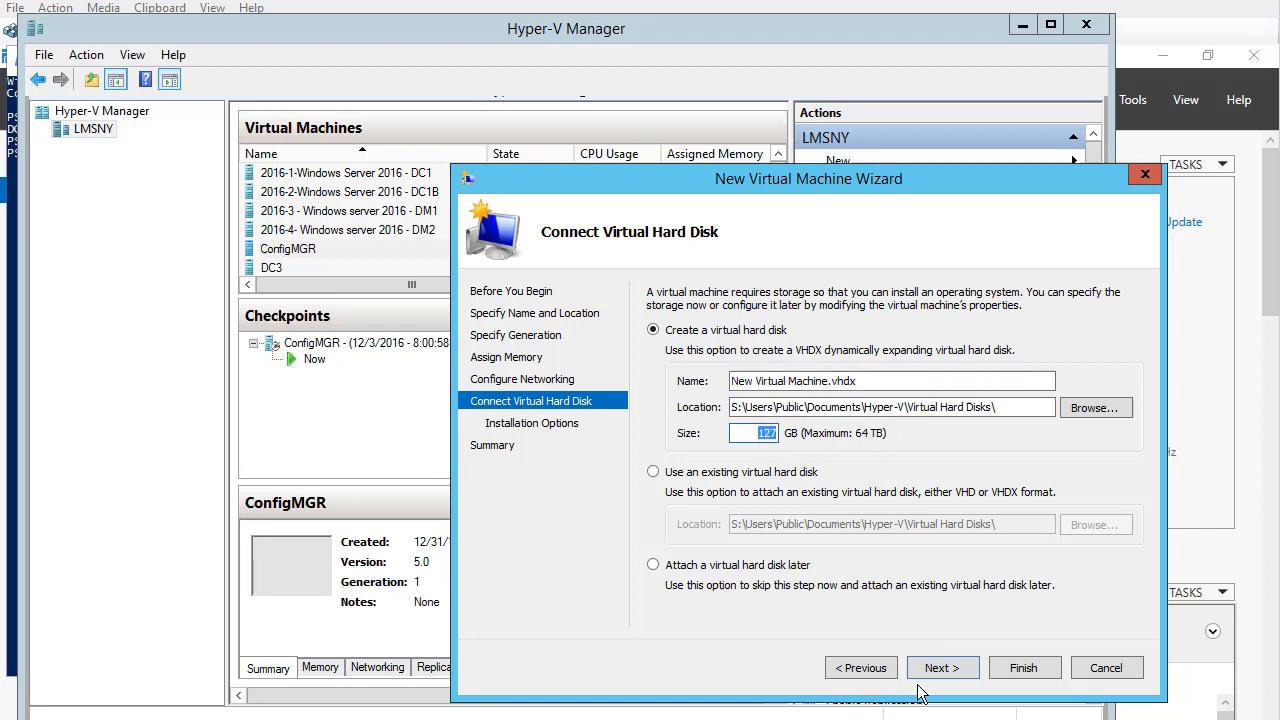
Keep the default virtual hard disk and choose an ISO image file as bootable CD/DVD install media
click(940, 668)
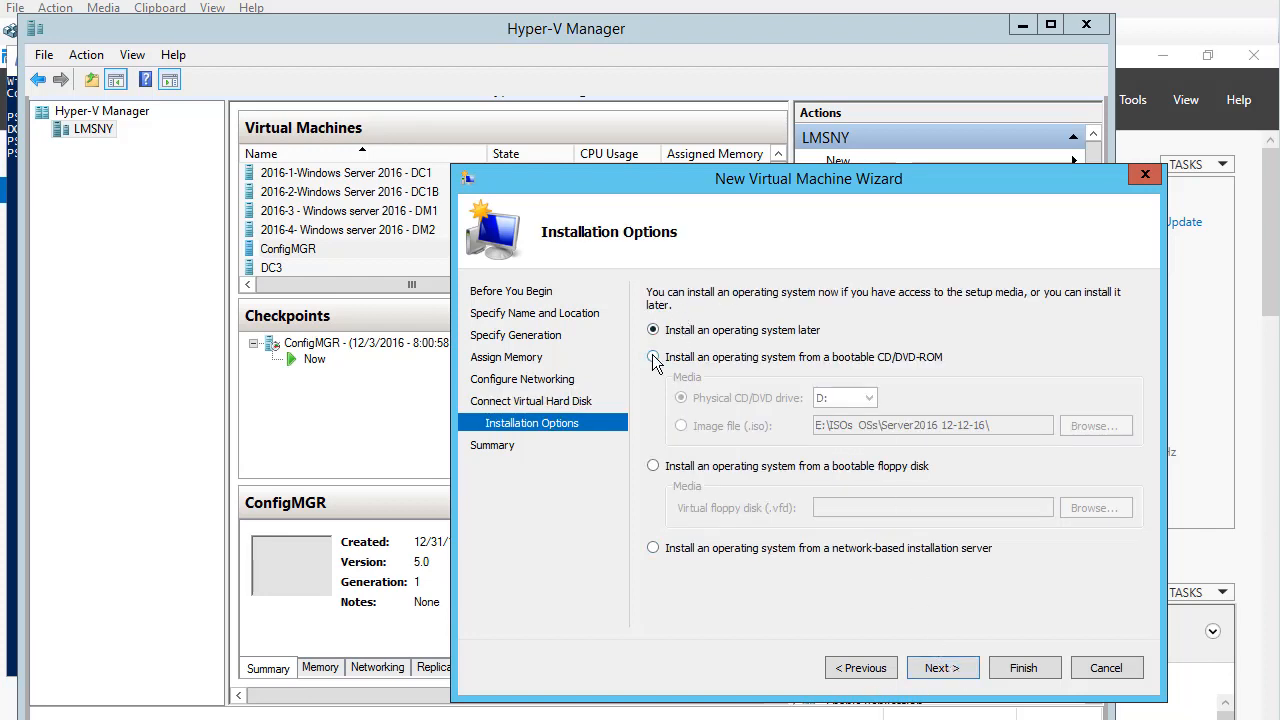
click(652, 356)
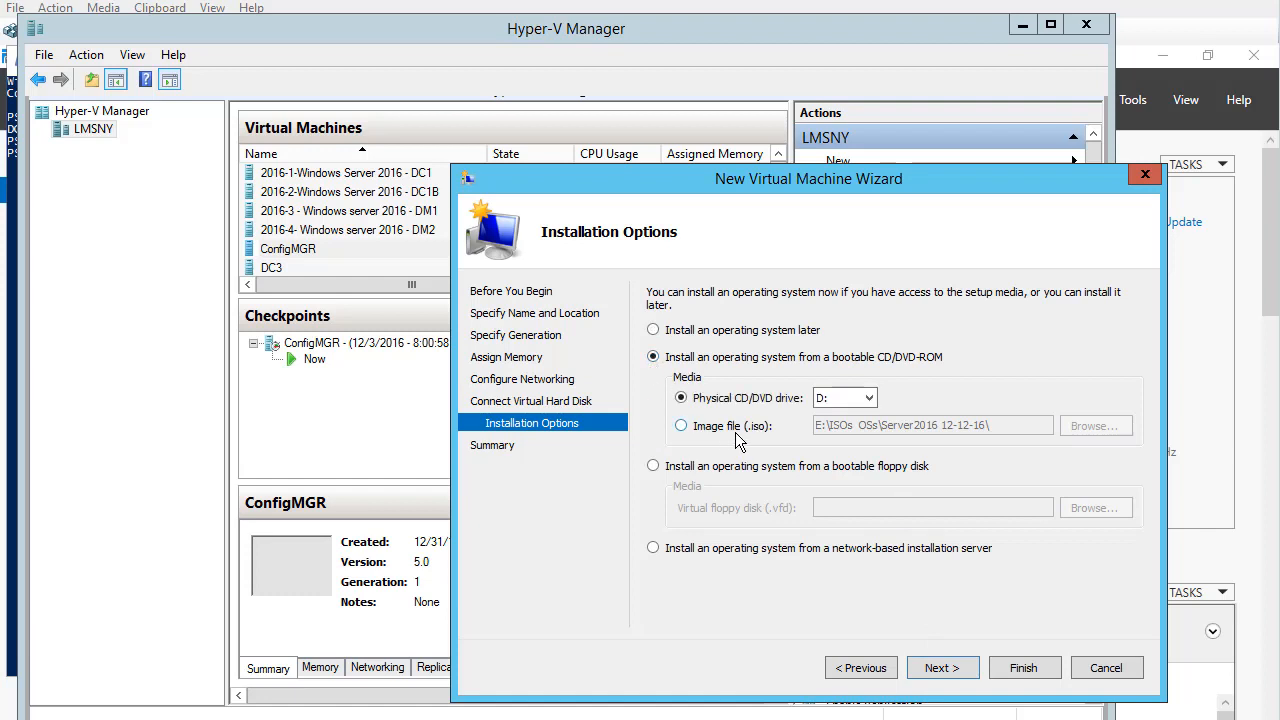
mouse_move(700, 430)
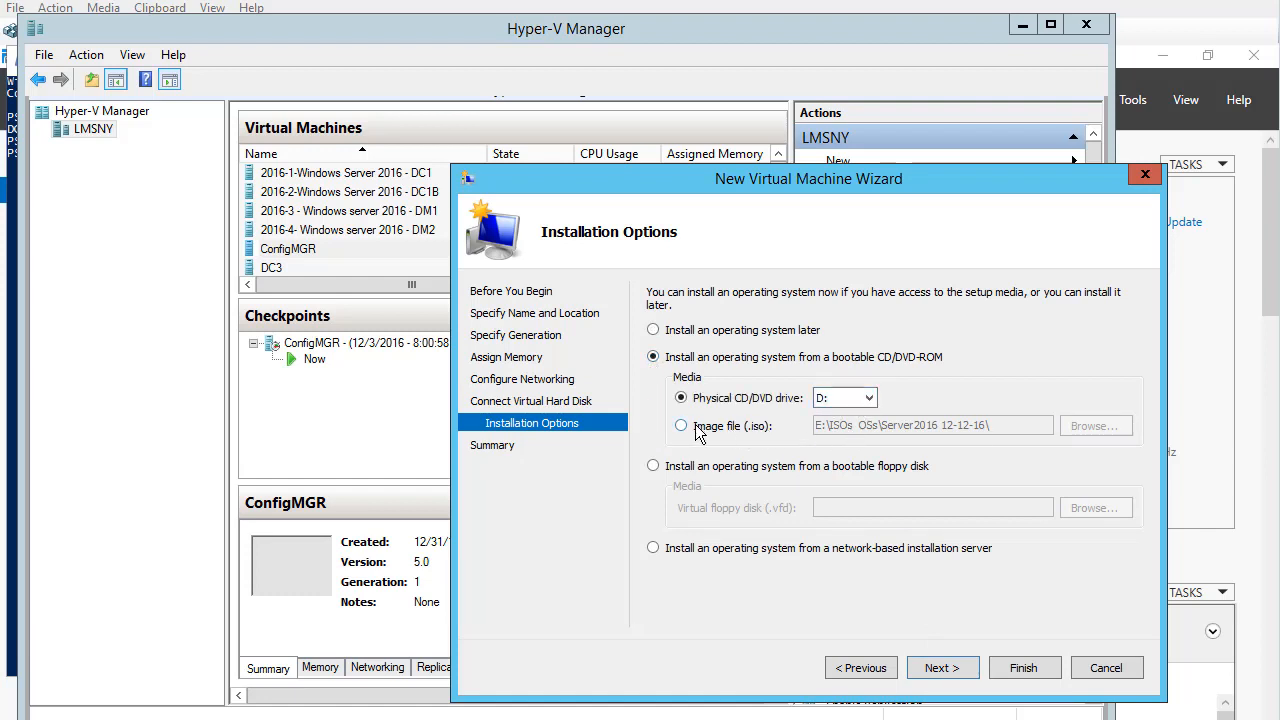
click(680, 424)
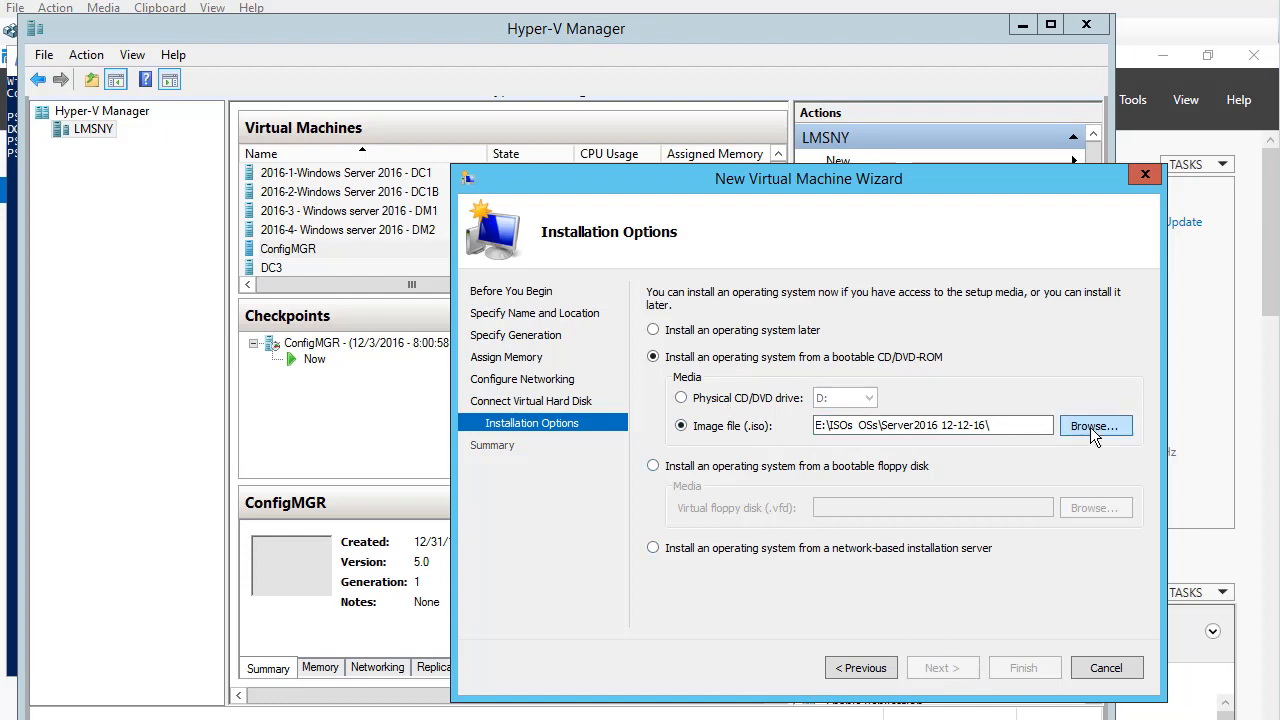
click(1096, 426)
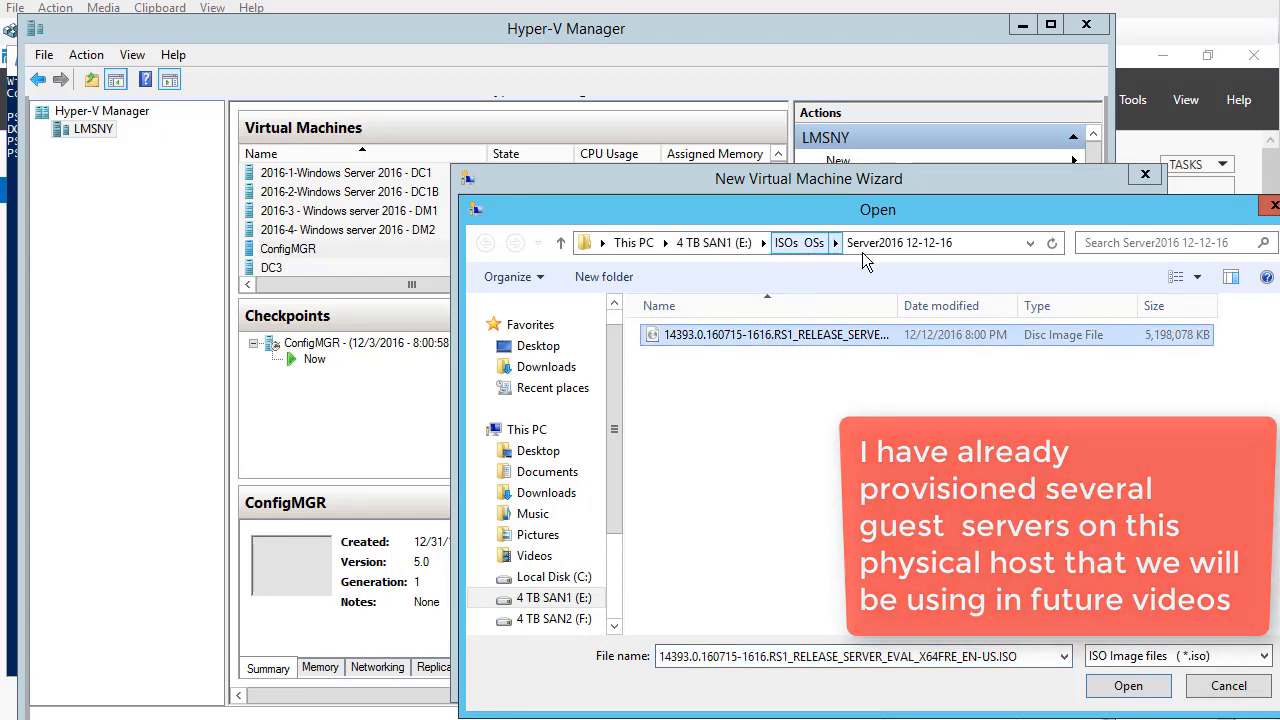
click(1128, 684)
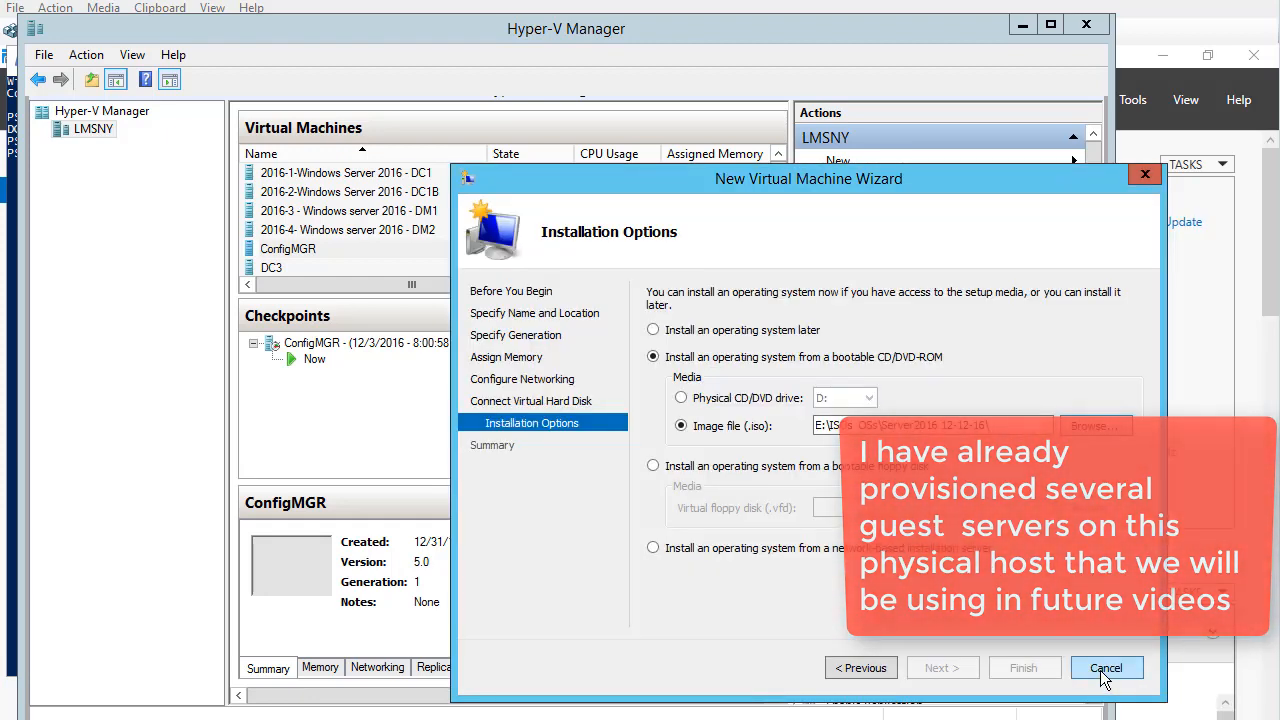
Cancel the wizard so no virtual machine is created
click(1106, 668)
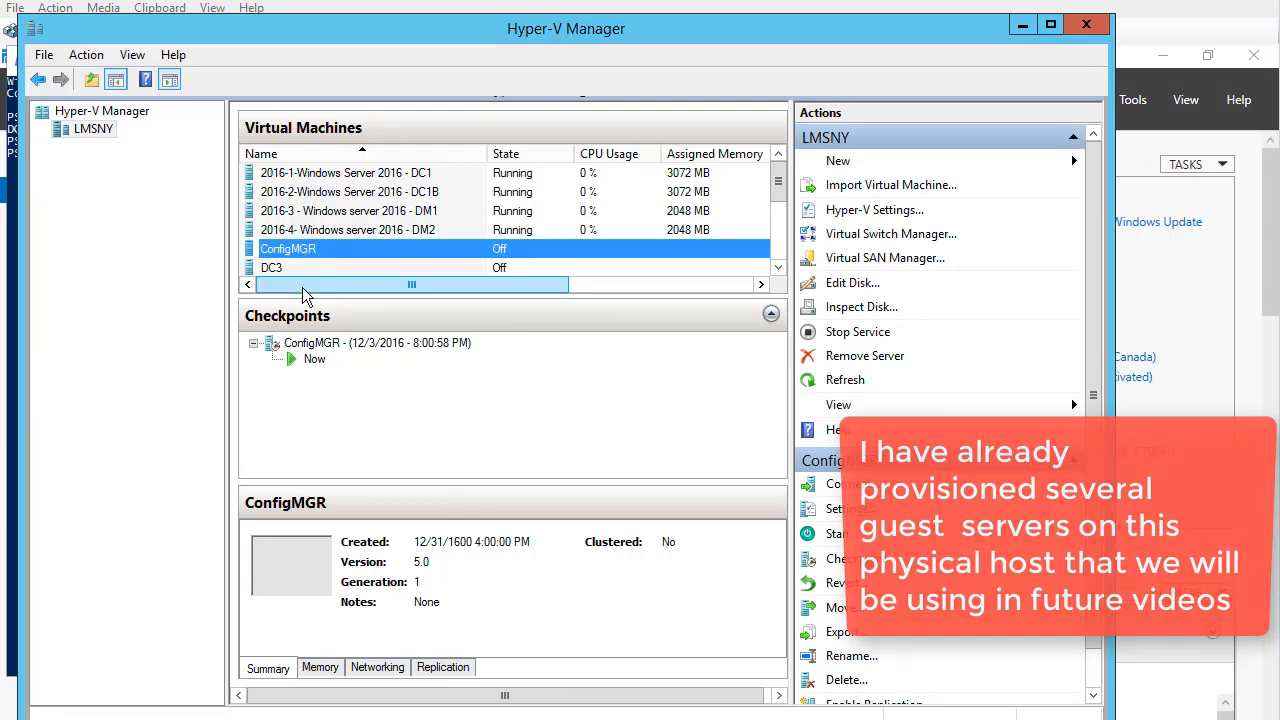
Open Settings for the ConfigMGR virtual machine from its context menu
right_click(288, 248)
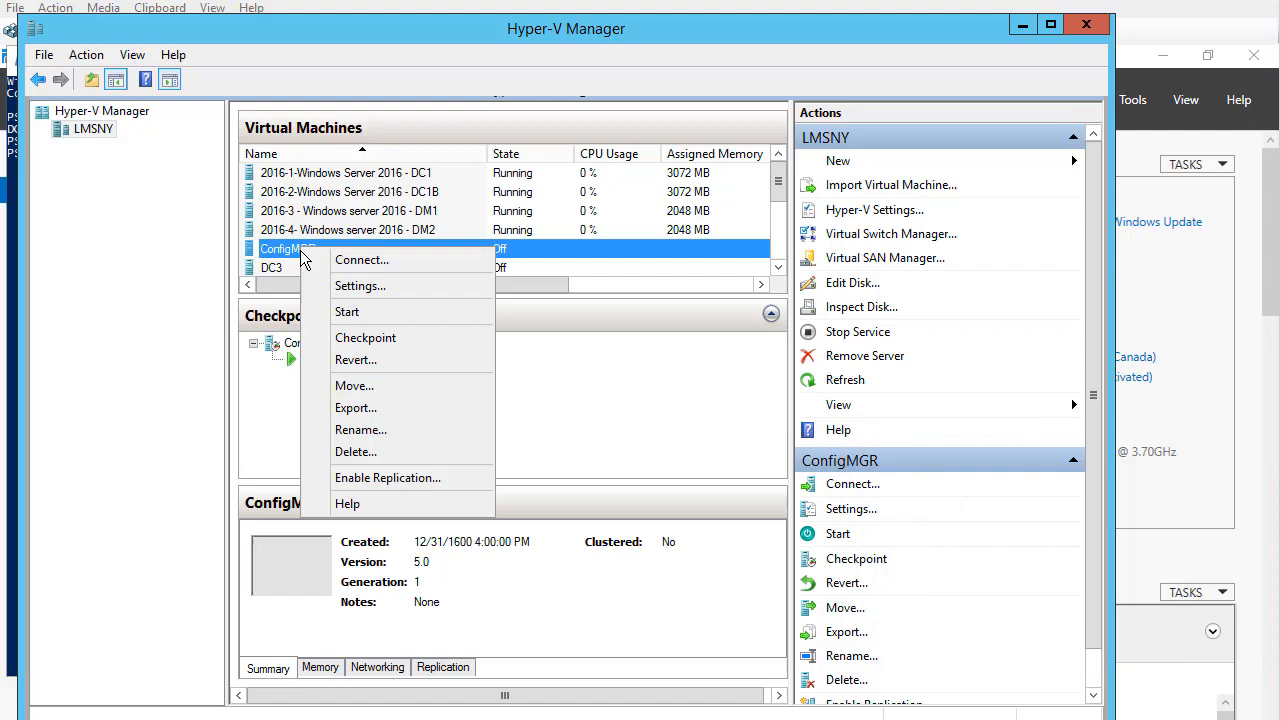
click(360, 284)
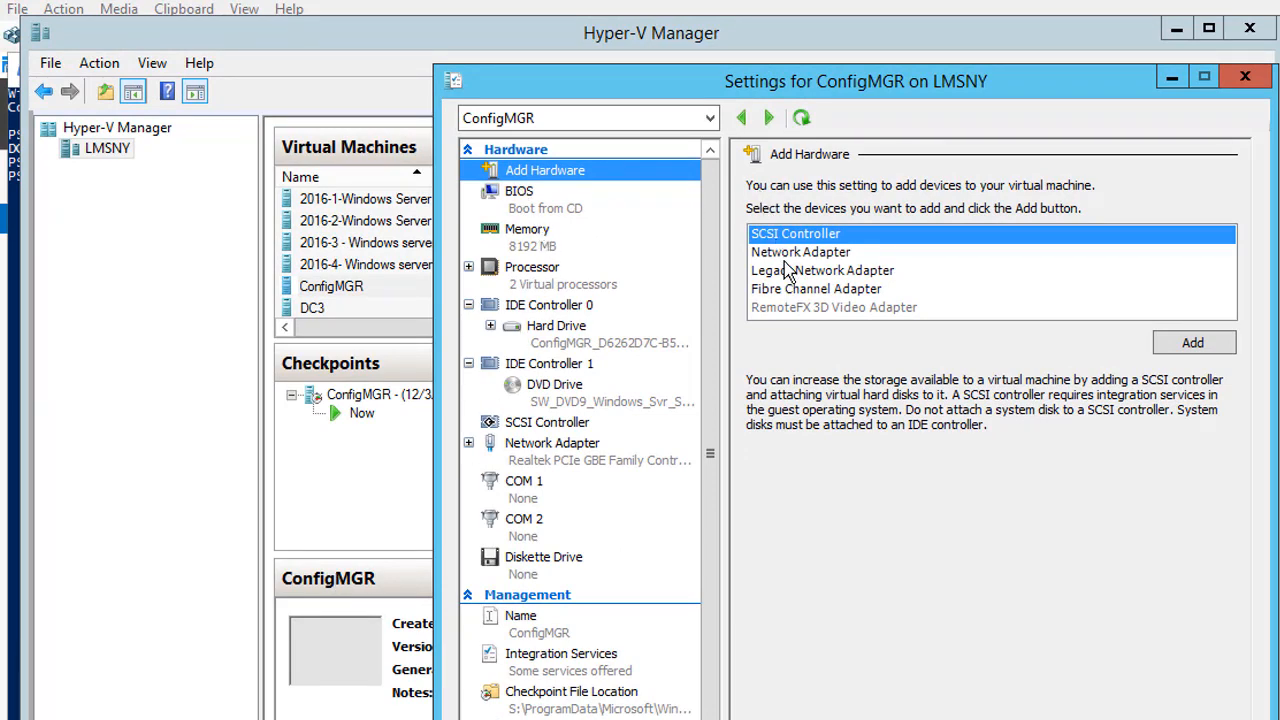
Review ConfigMGR's network adapter option, memory settings and processor settings
click(800, 252)
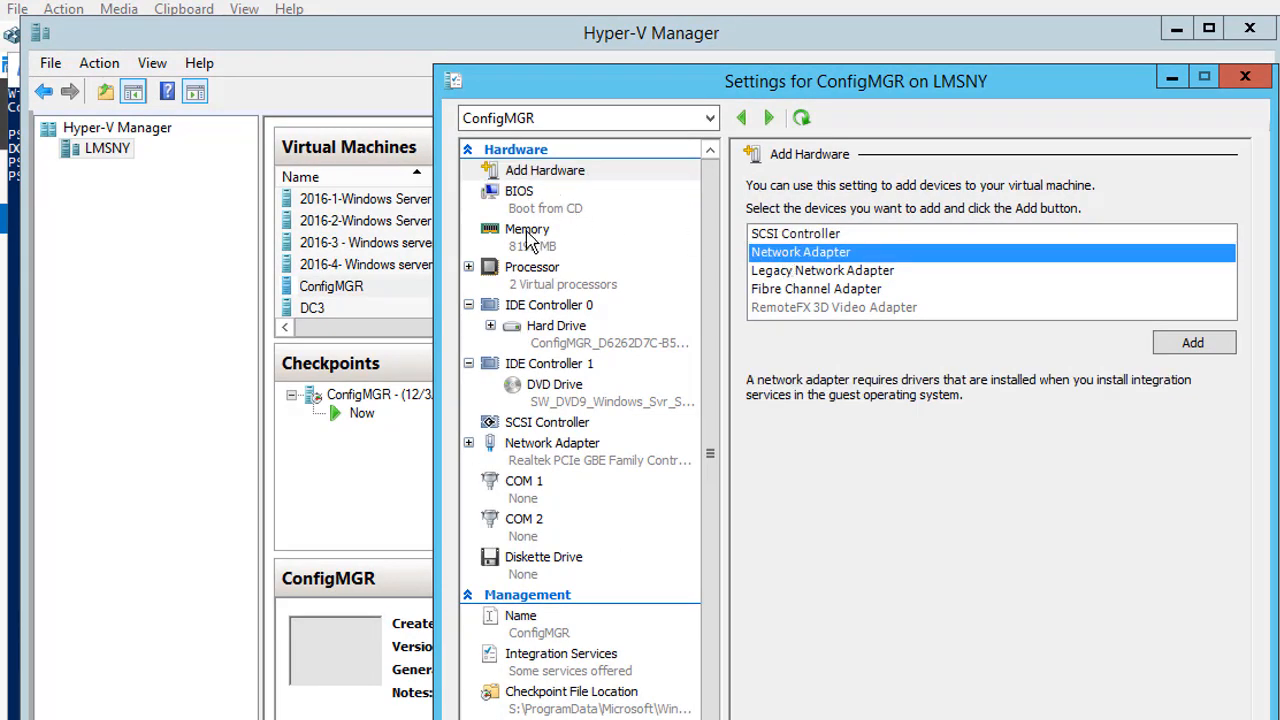
click(528, 236)
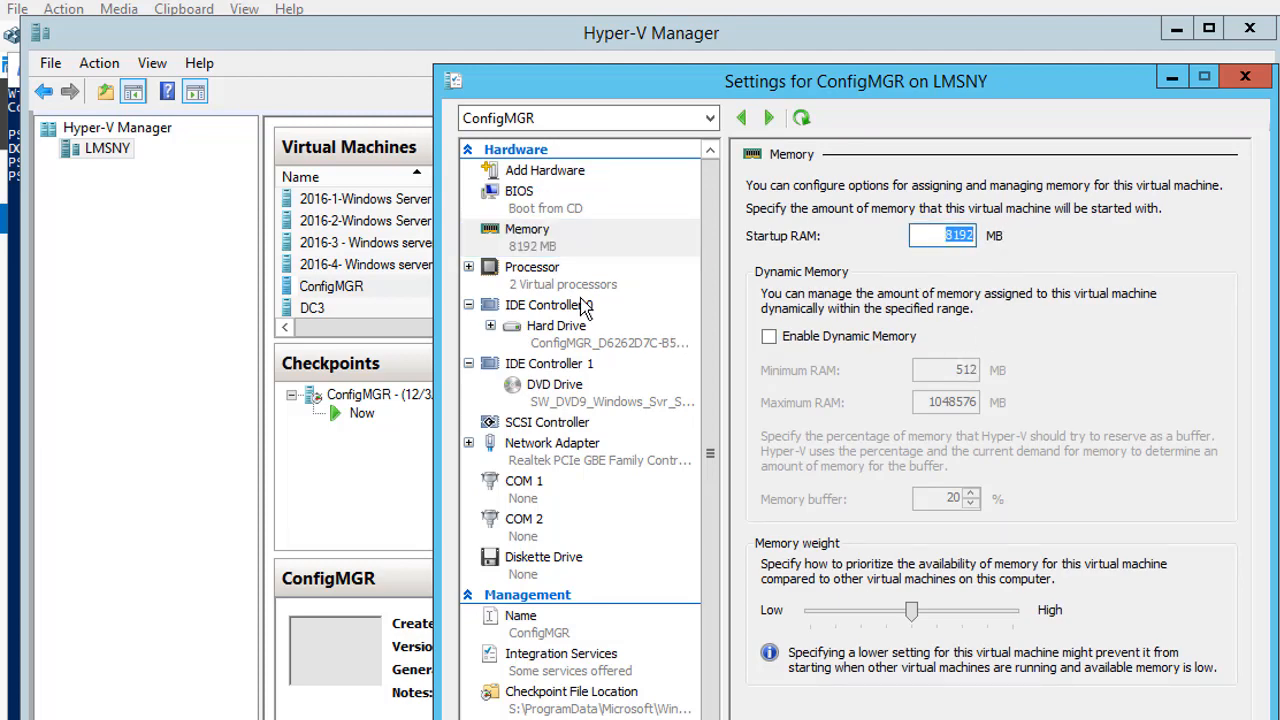
click(532, 268)
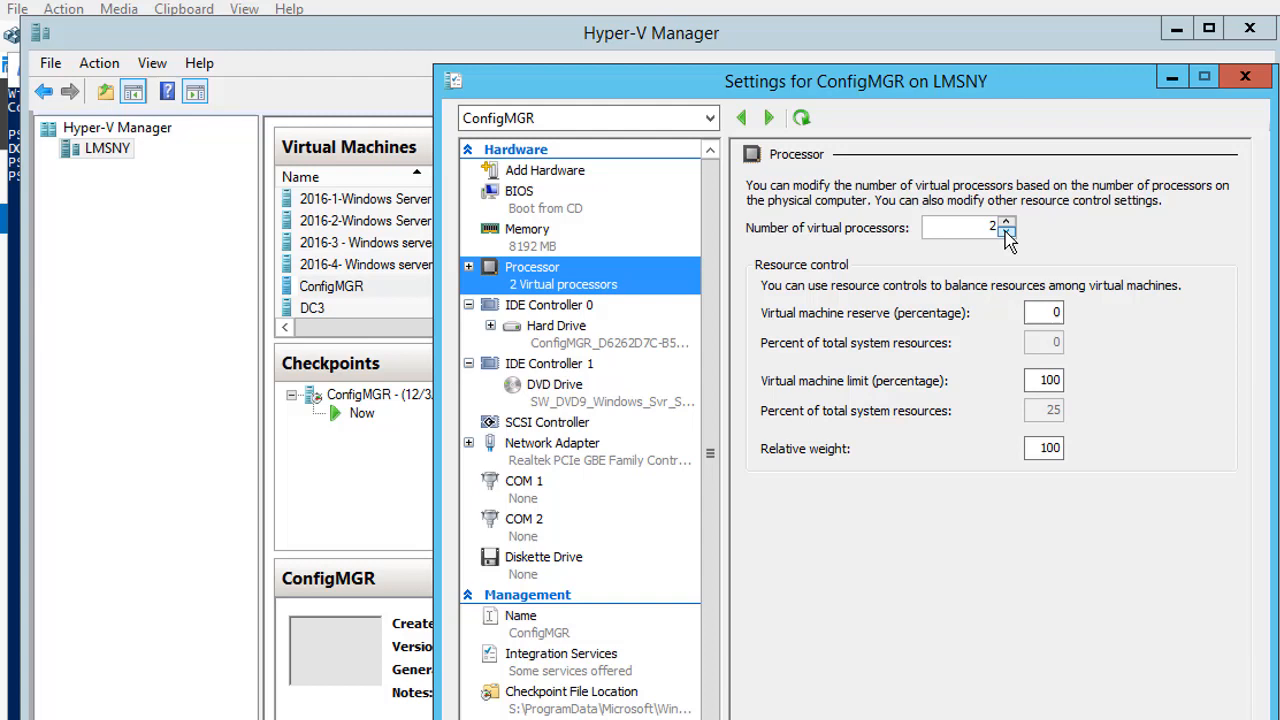
Nudge the virtual processor count up and back down to 2, then view the hard drive settings
click(1008, 224)
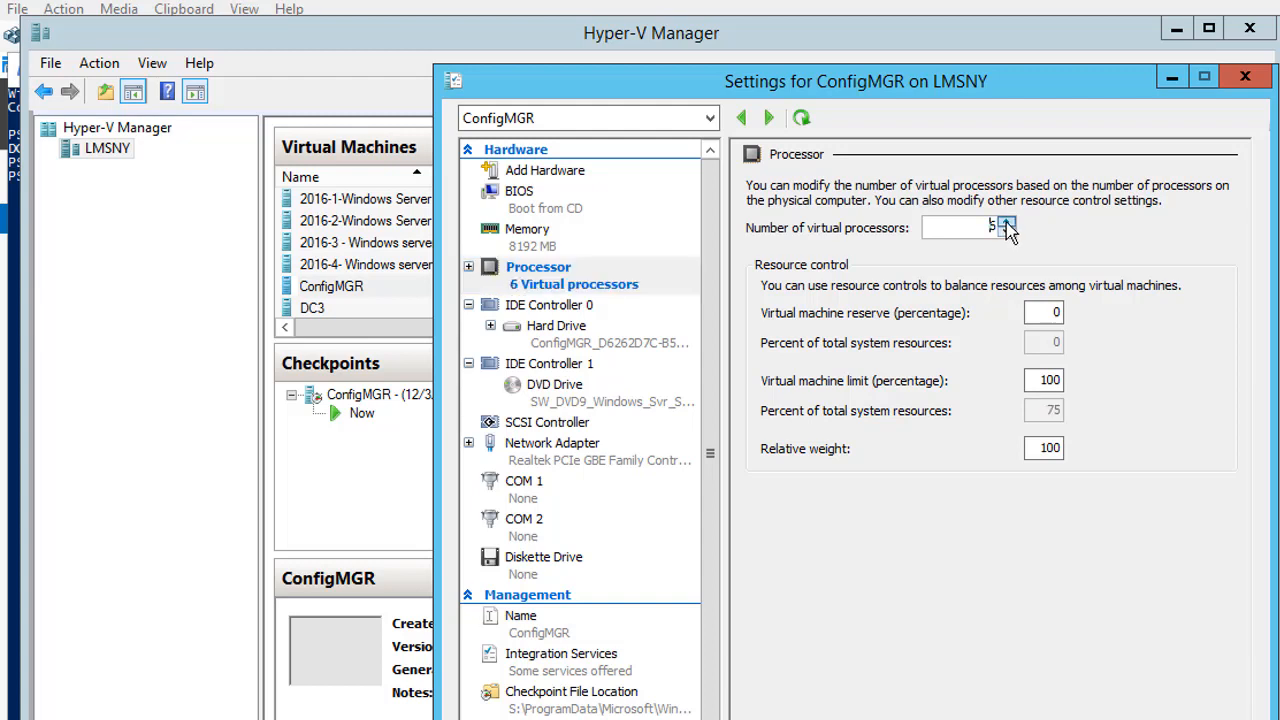
click(1006, 222)
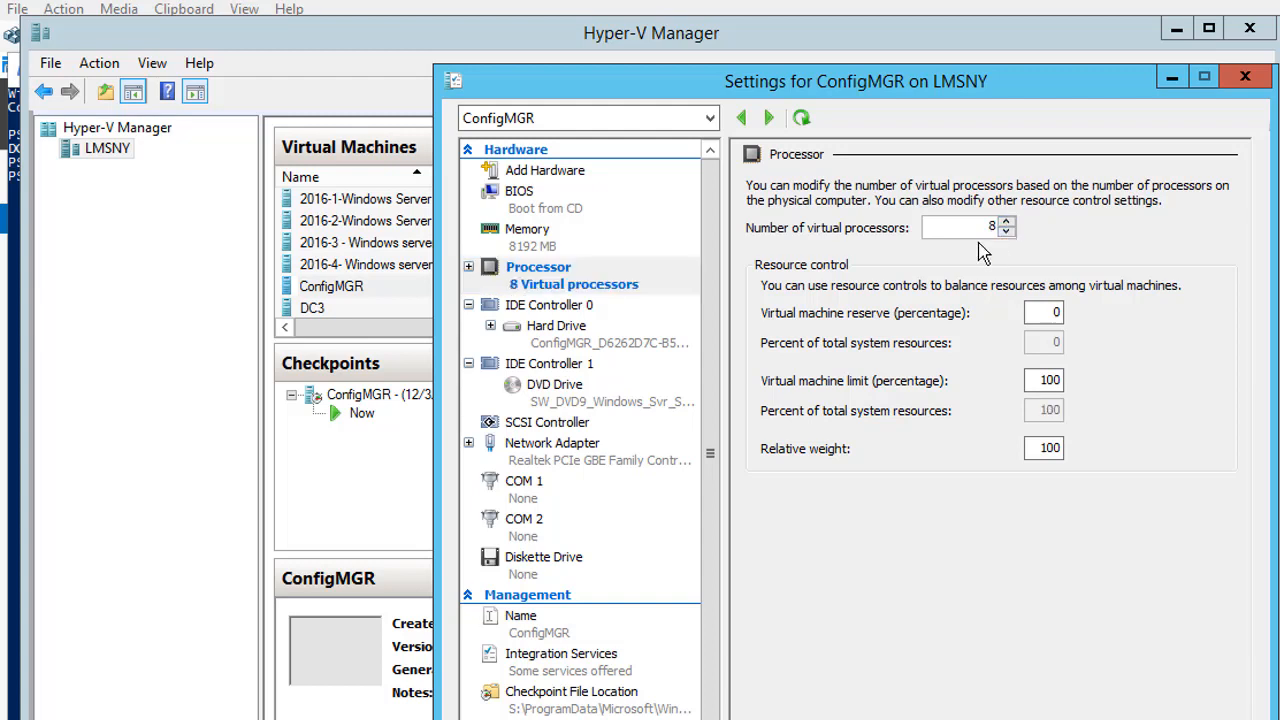
click(1006, 234)
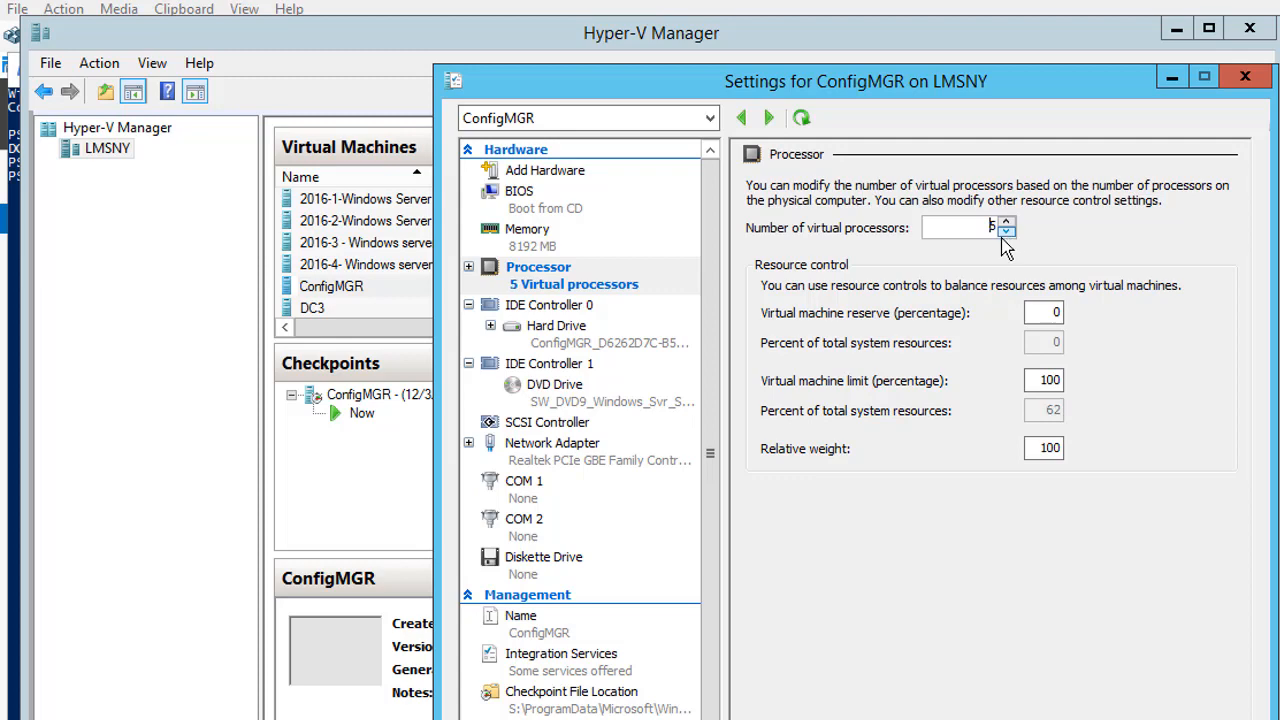
click(1008, 234)
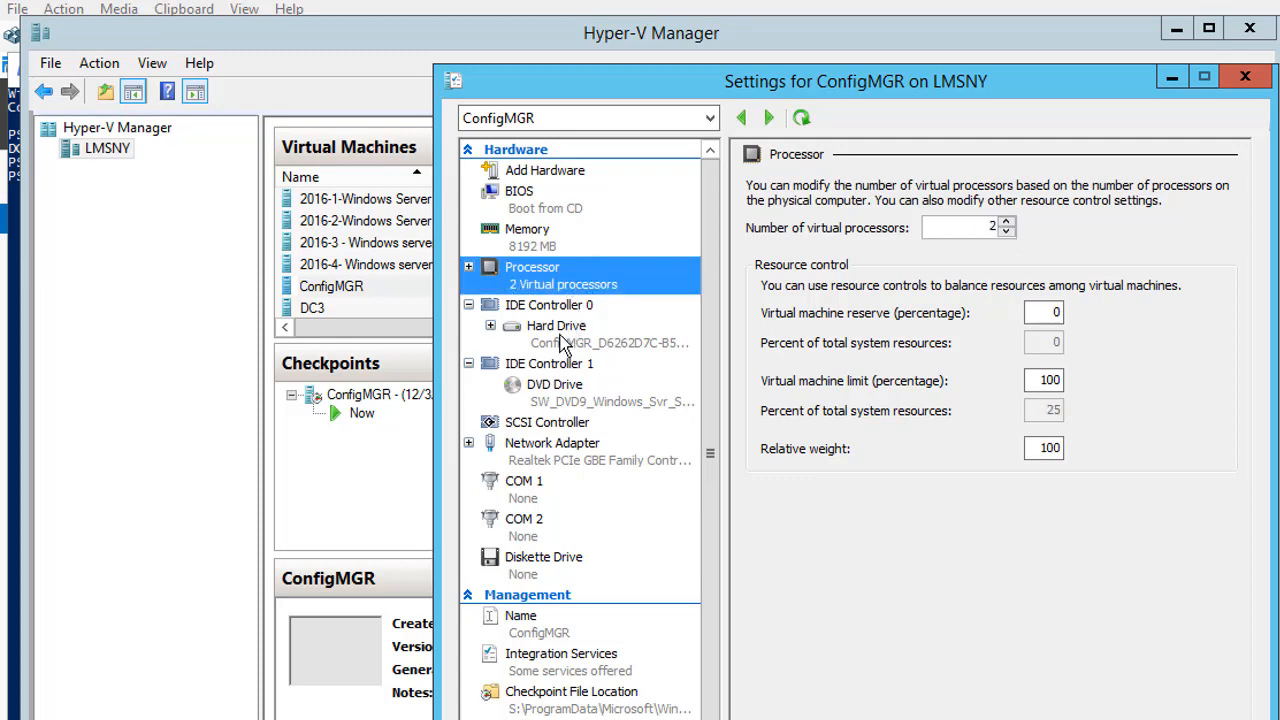
click(556, 332)
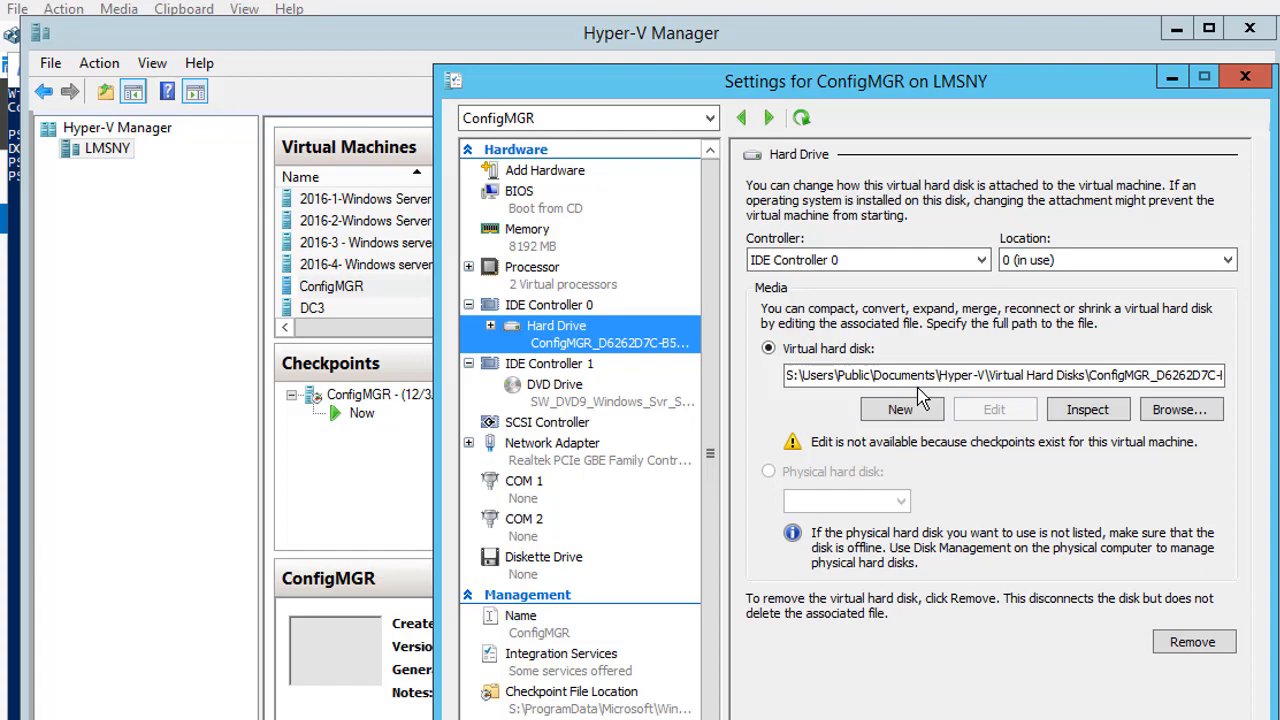
mouse_move(900, 410)
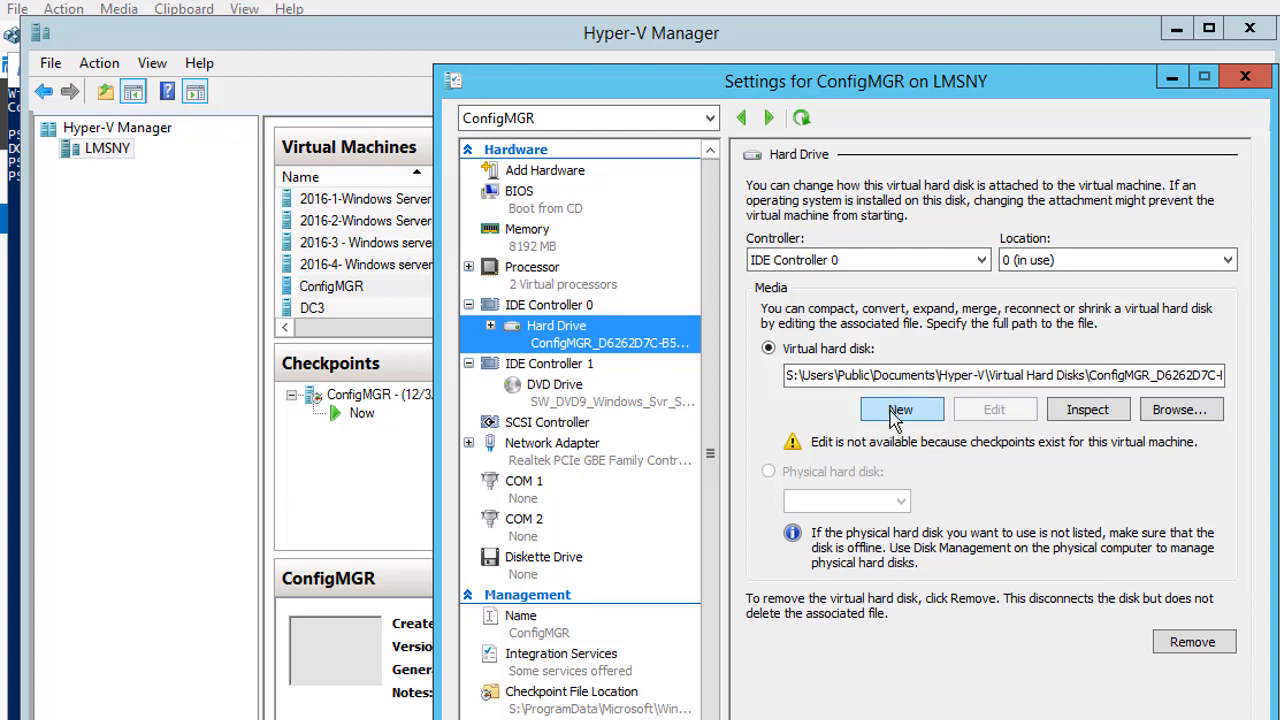
Check the network adapter settings and cancel out of ConfigMGR's settings unchanged
click(552, 442)
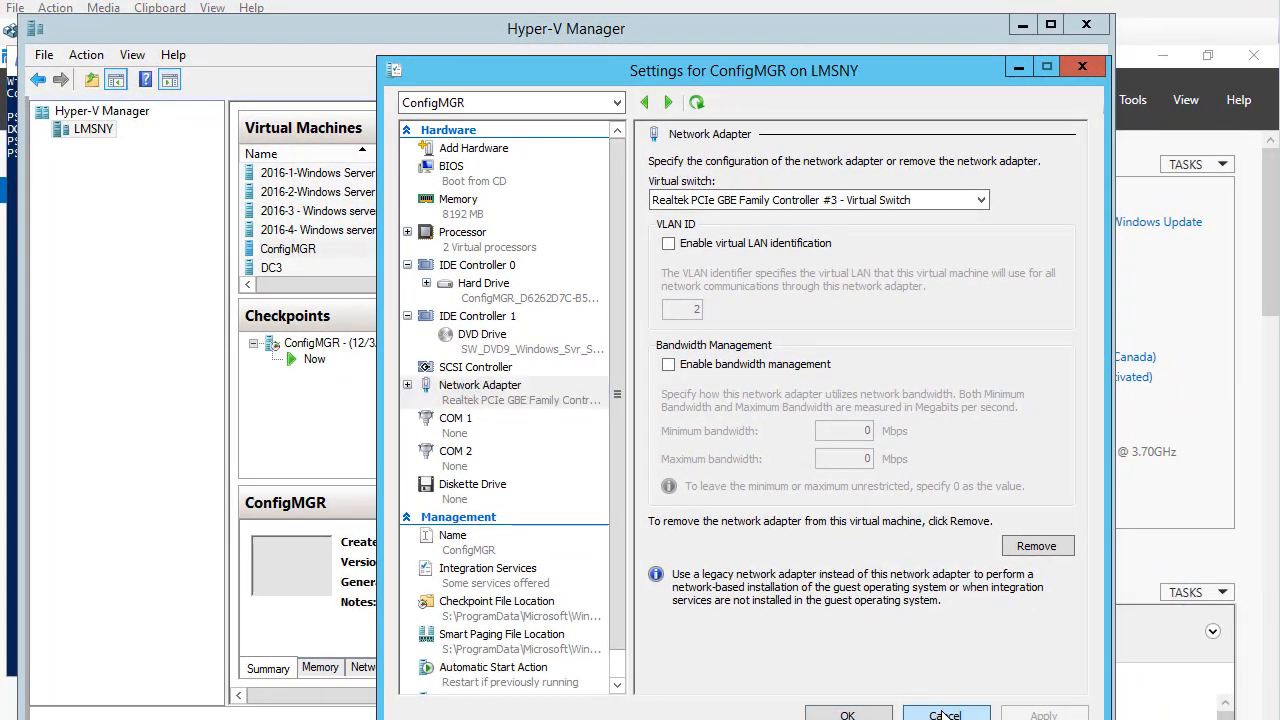
click(944, 714)
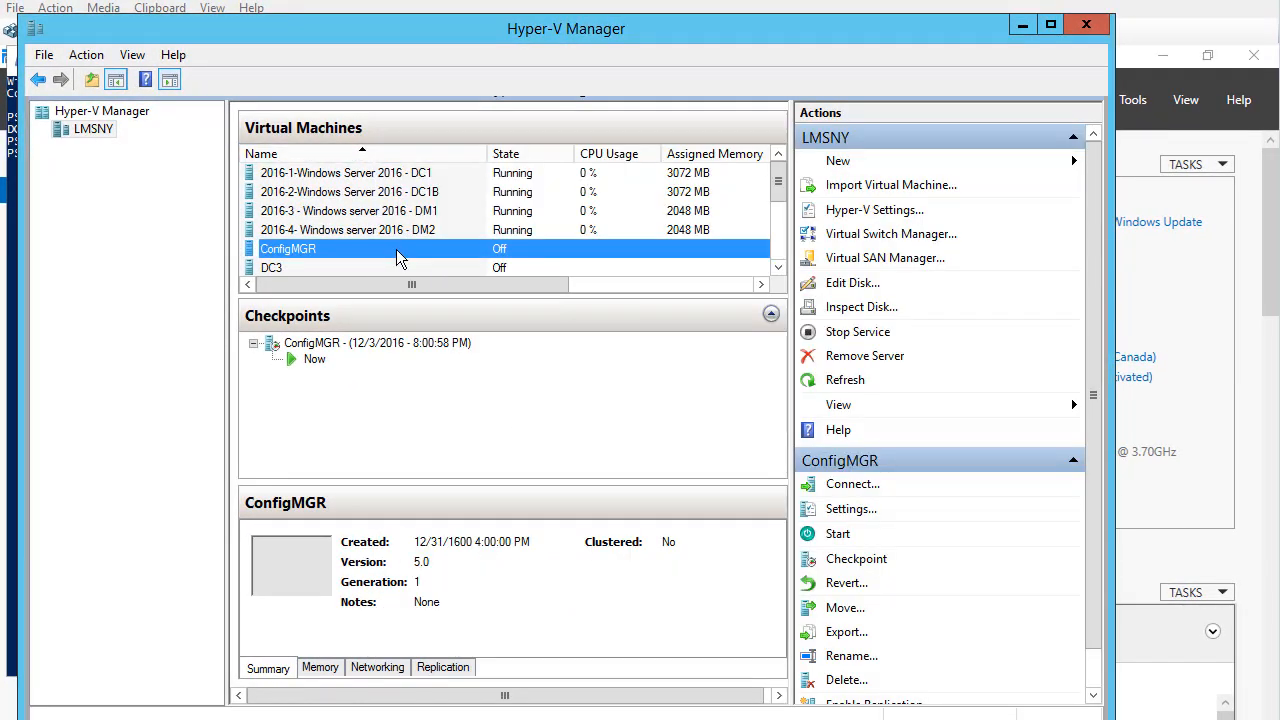
Switch to the DC18 guest console and dismiss its Windows Server 2016 version dialog
click(348, 228)
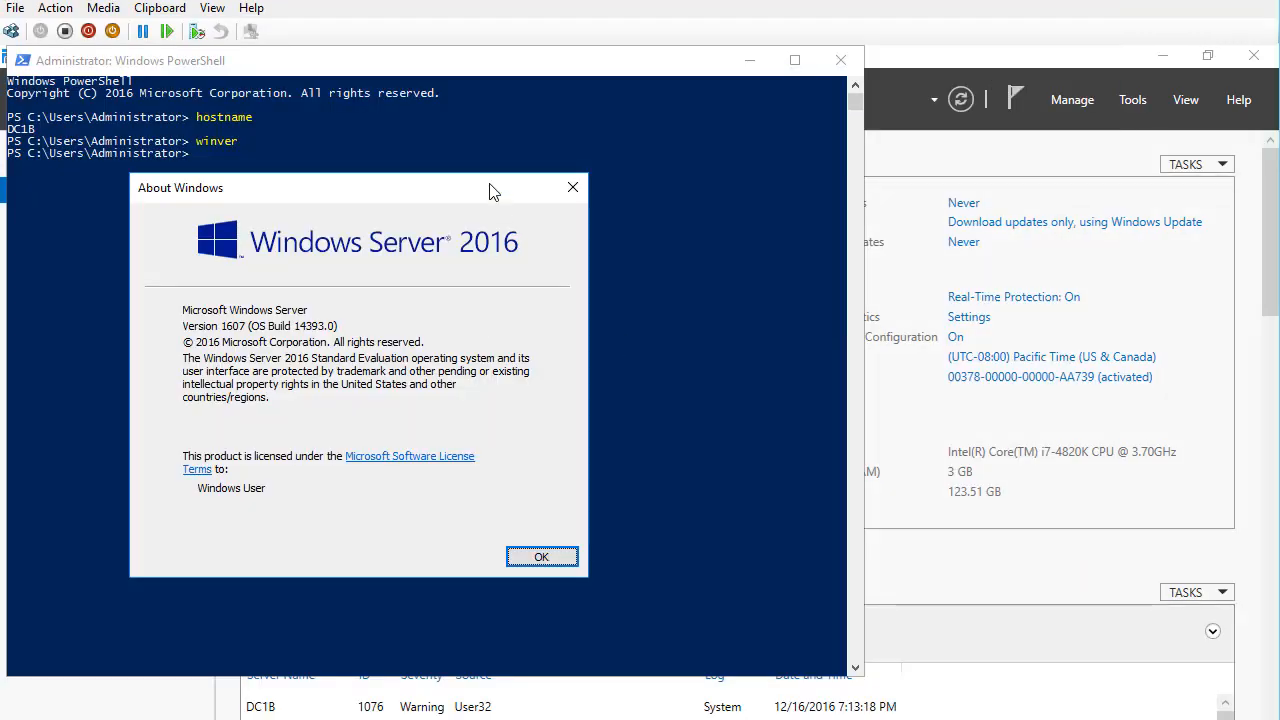
mouse_move(542, 556)
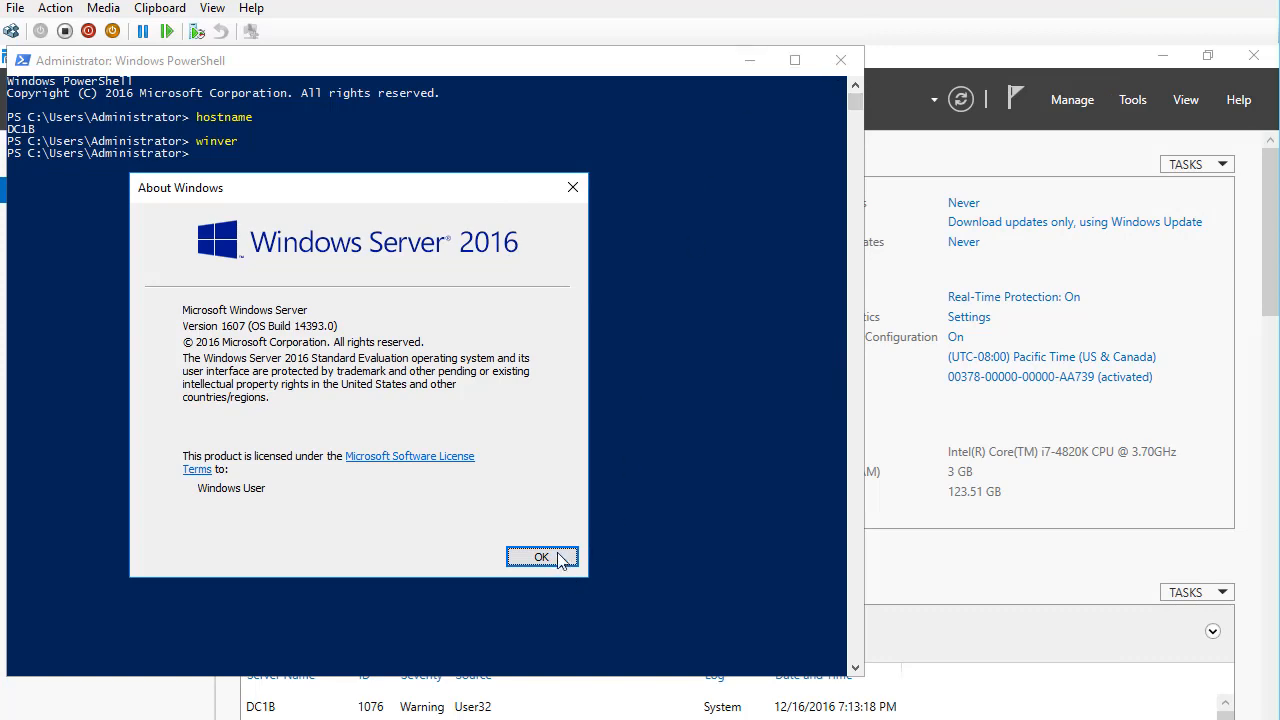
click(540, 556)
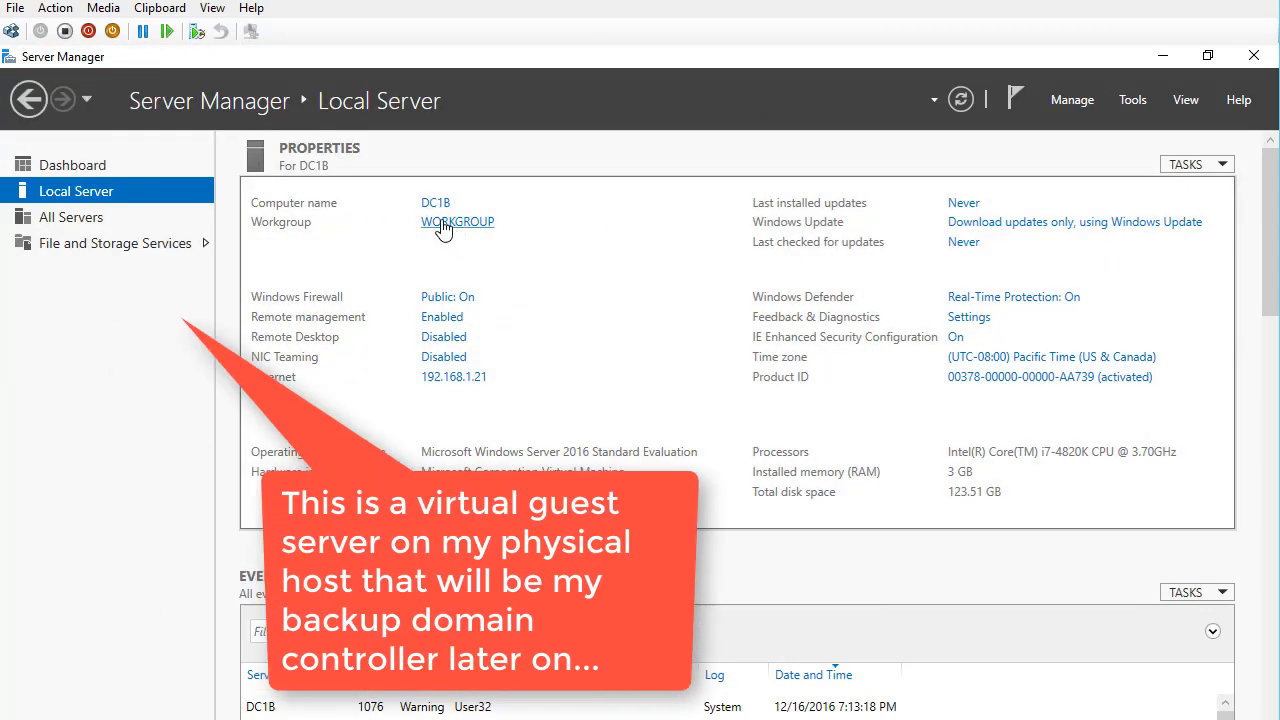
click(72, 164)
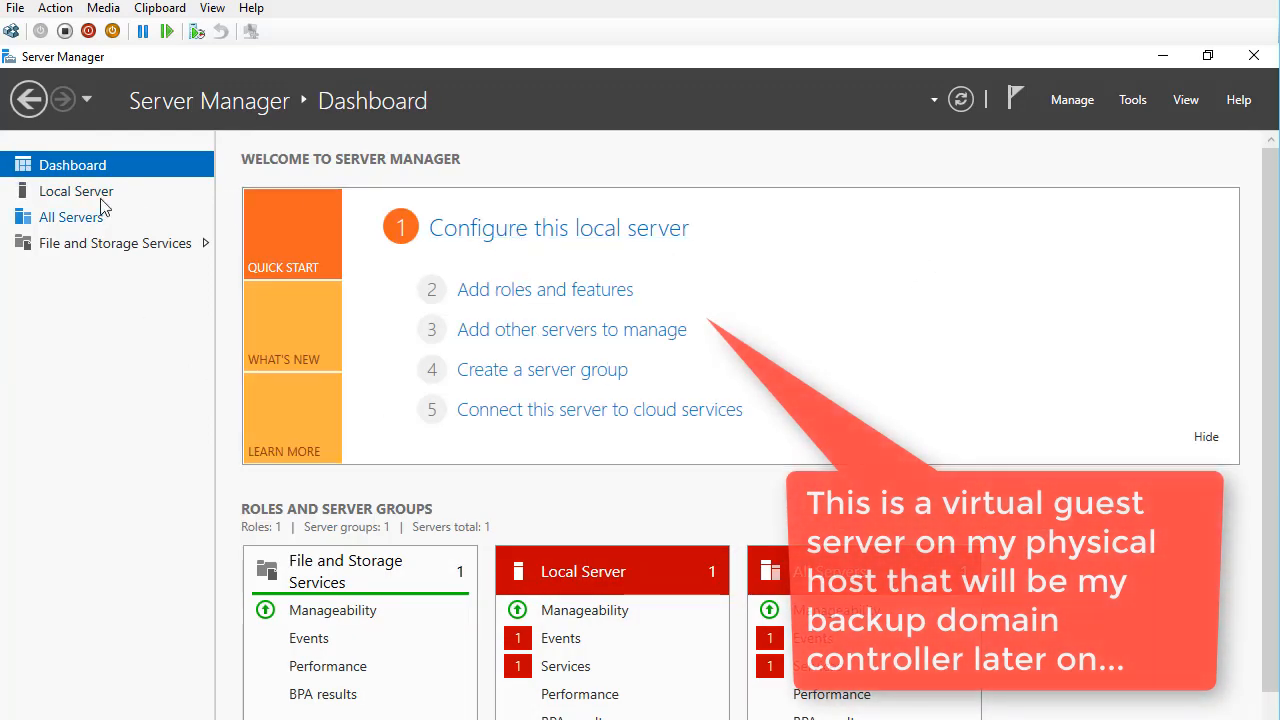
click(76, 192)
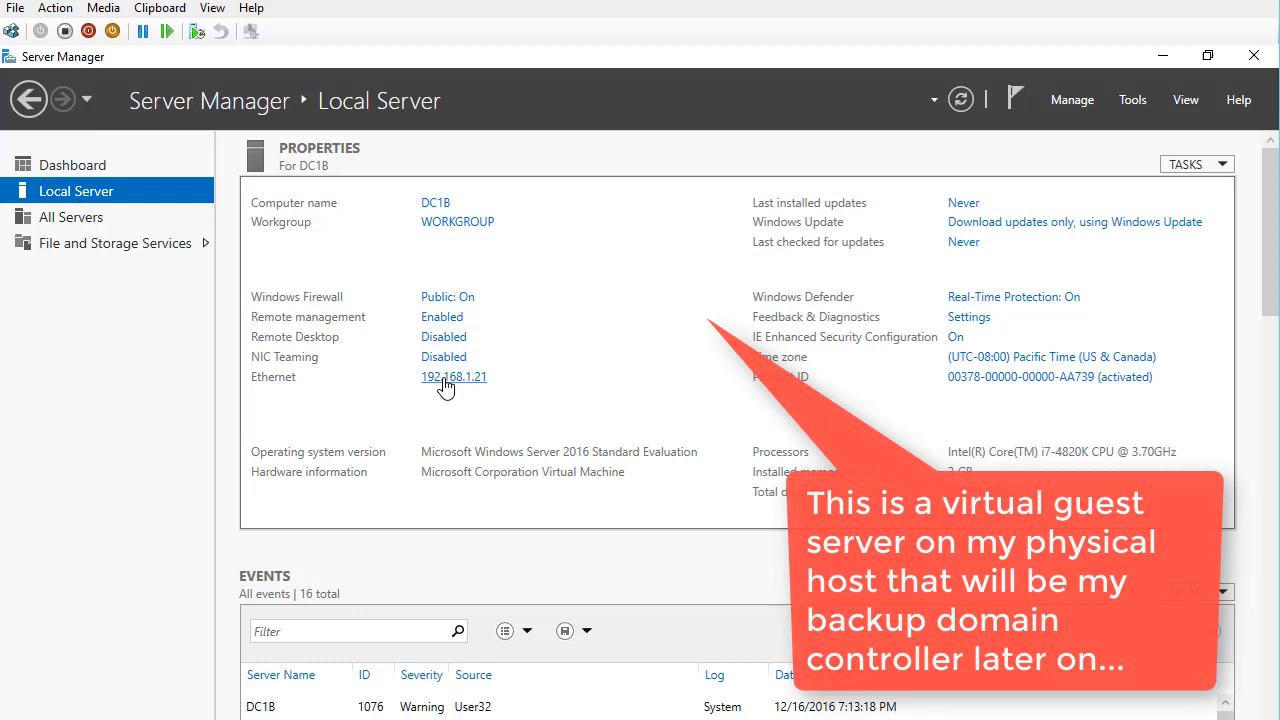